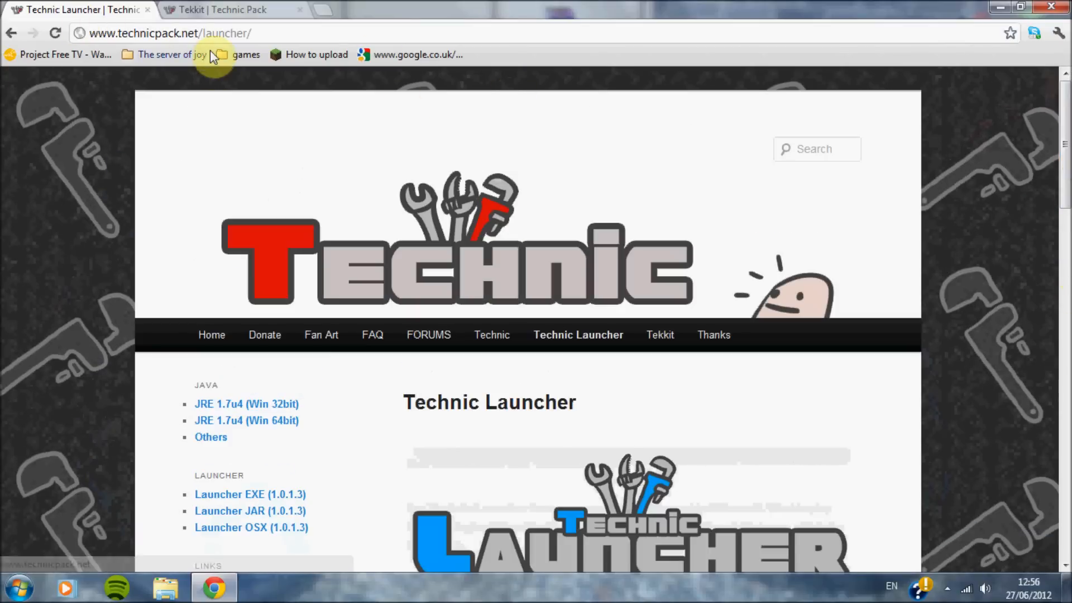
Download the EXE (Windows) version of the Technic Launcher from technicpack.net
{"action": "scroll", "scroll_direction": "down", "scroll_amount": 3}
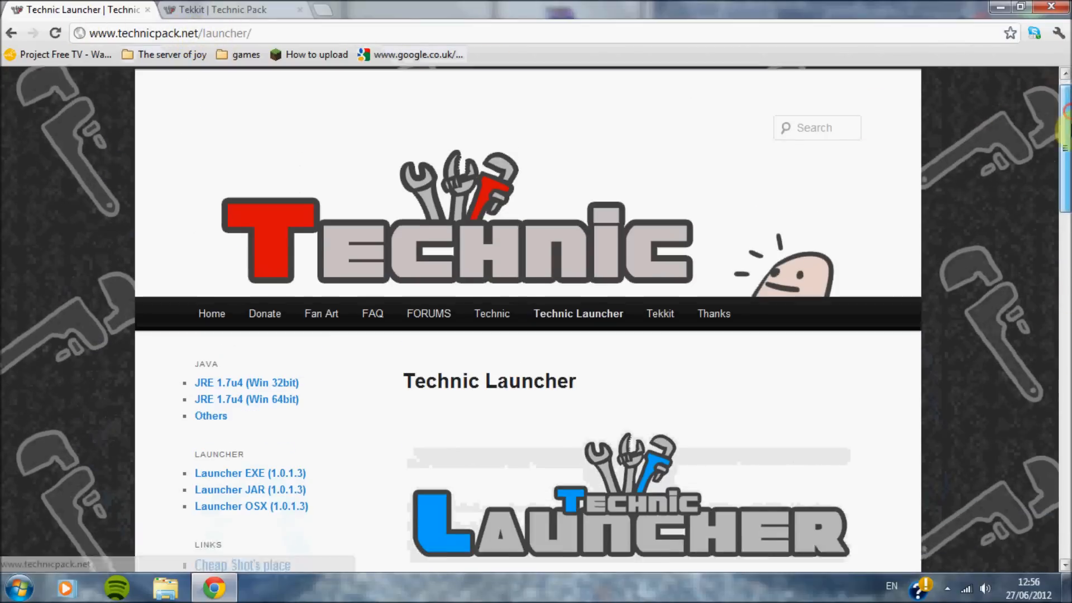
{"action": "scroll", "scroll_direction": "down", "scroll_amount": 3}
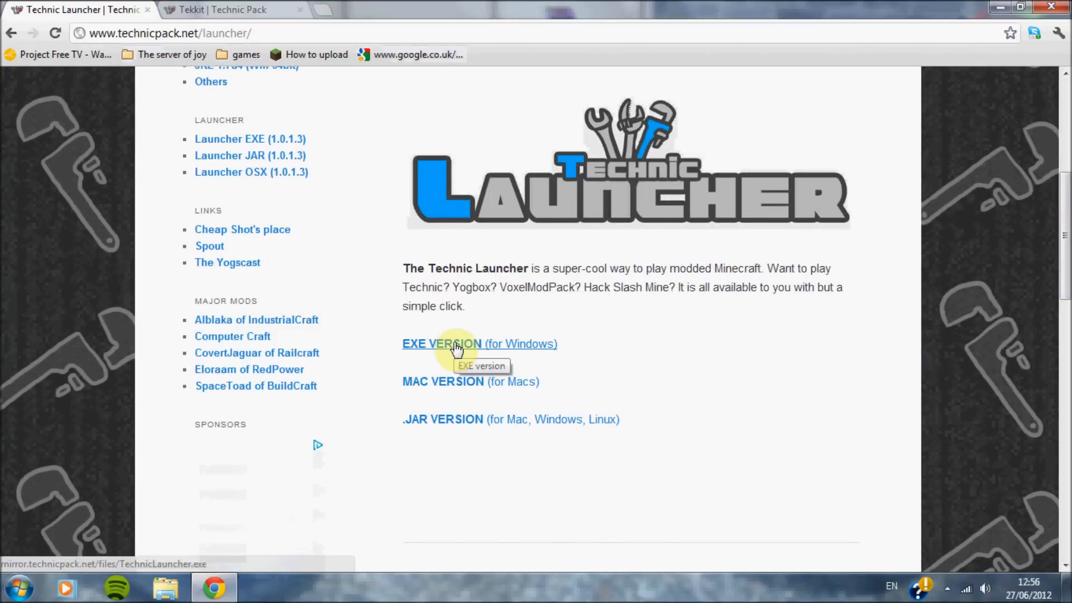
{"action": "mouse_move", "coordinate": [476, 384]}
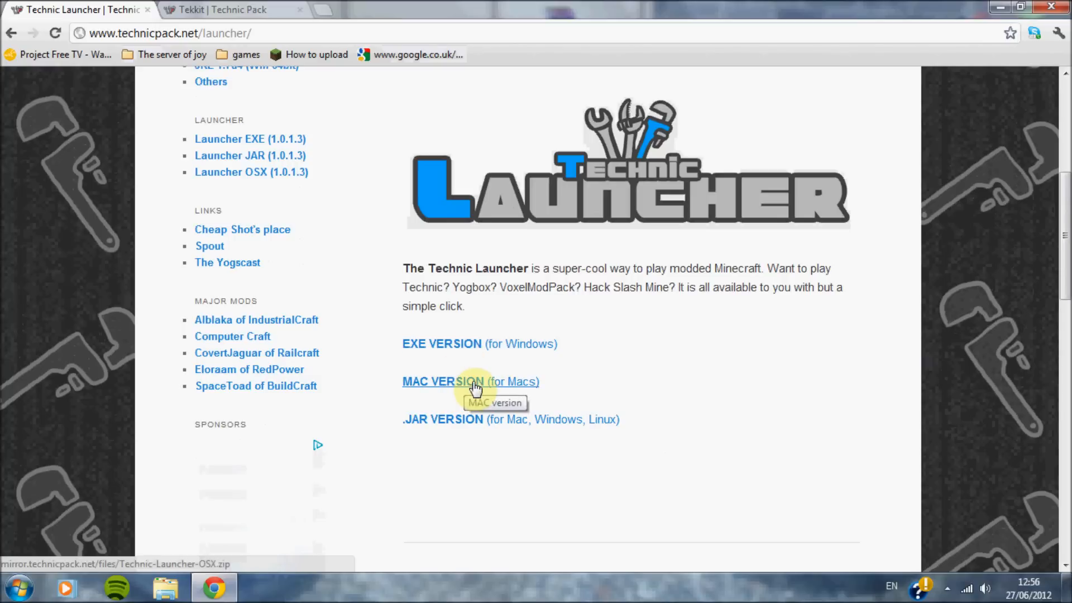
{"action": "mouse_move", "coordinate": [480, 433]}
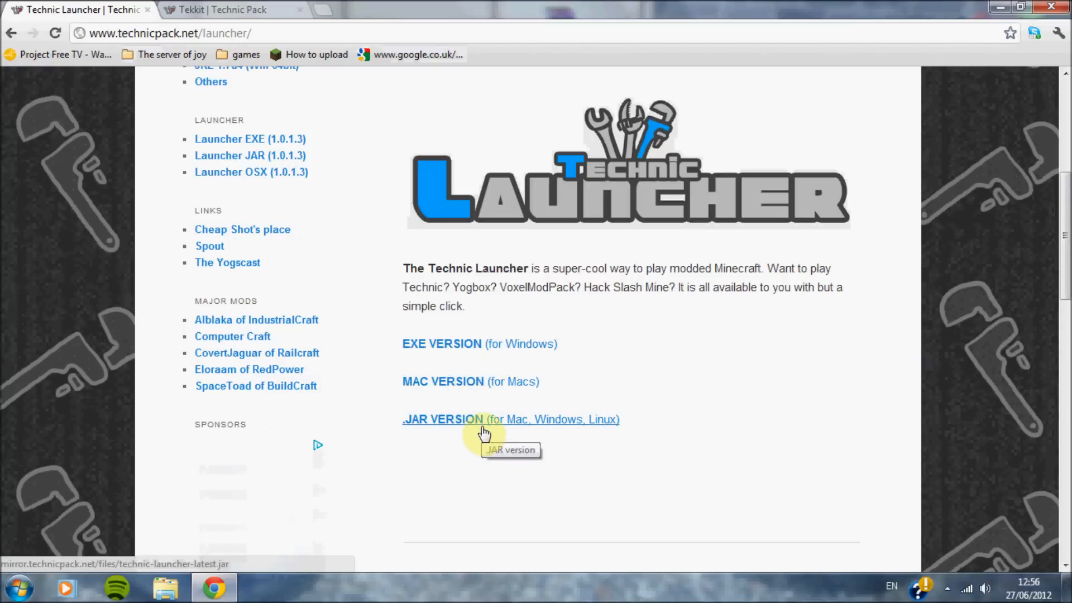
{"action": "mouse_move", "coordinate": [621, 360]}
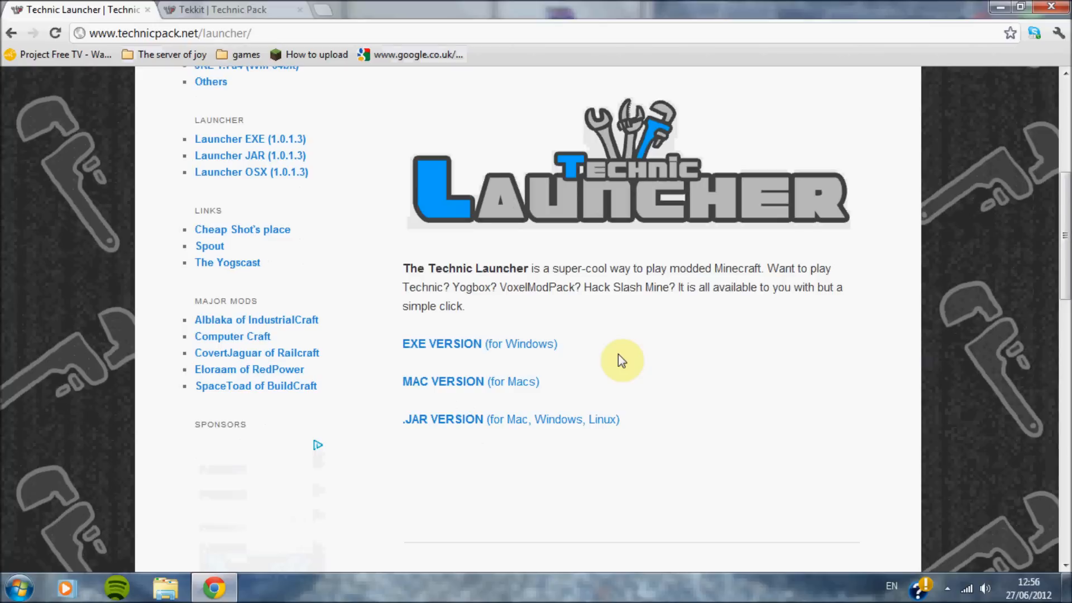
{"action": "mouse_move", "coordinate": [605, 367]}
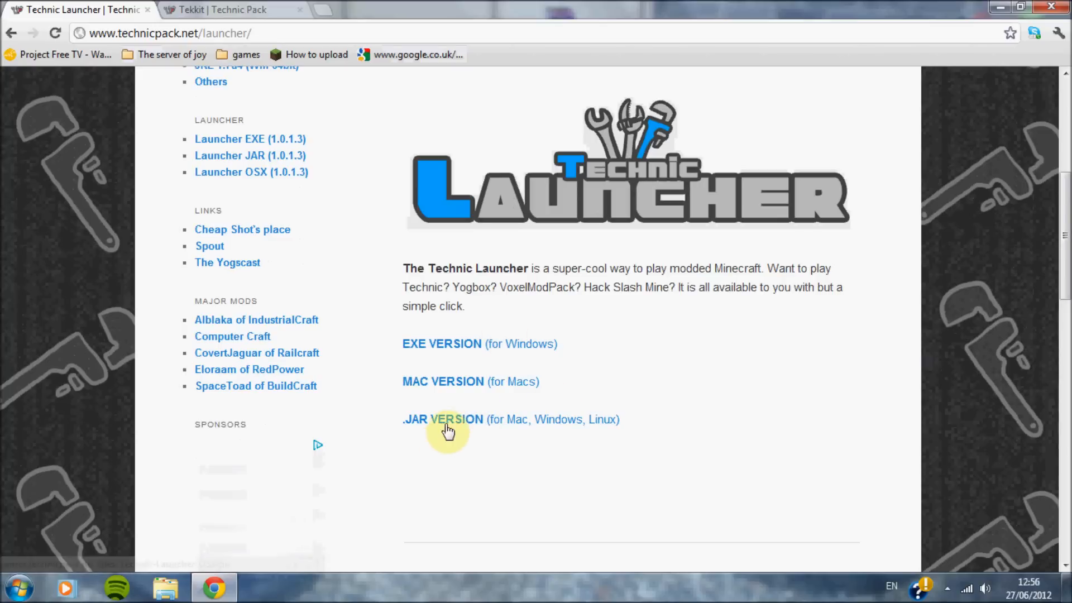
{"action": "mouse_move", "coordinate": [456, 427]}
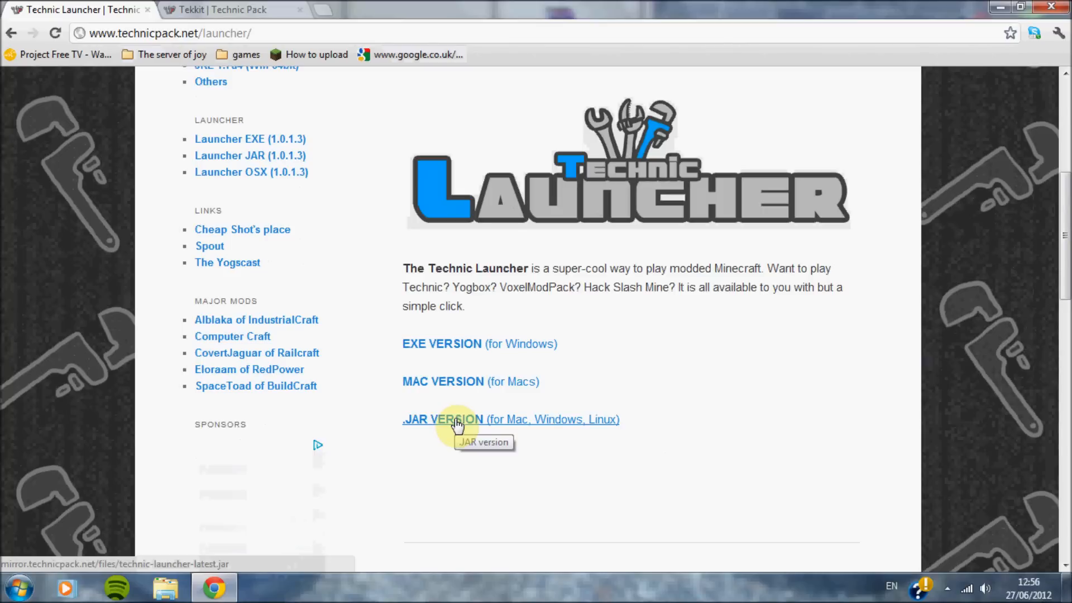
{"action": "mouse_move", "coordinate": [430, 361]}
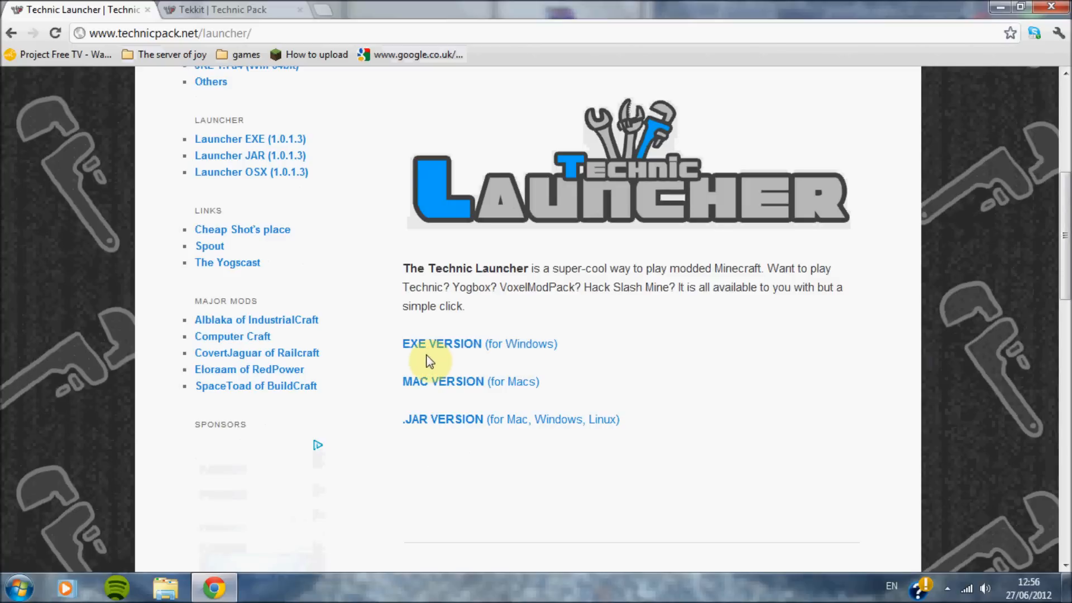
{"action": "mouse_move", "coordinate": [451, 353]}
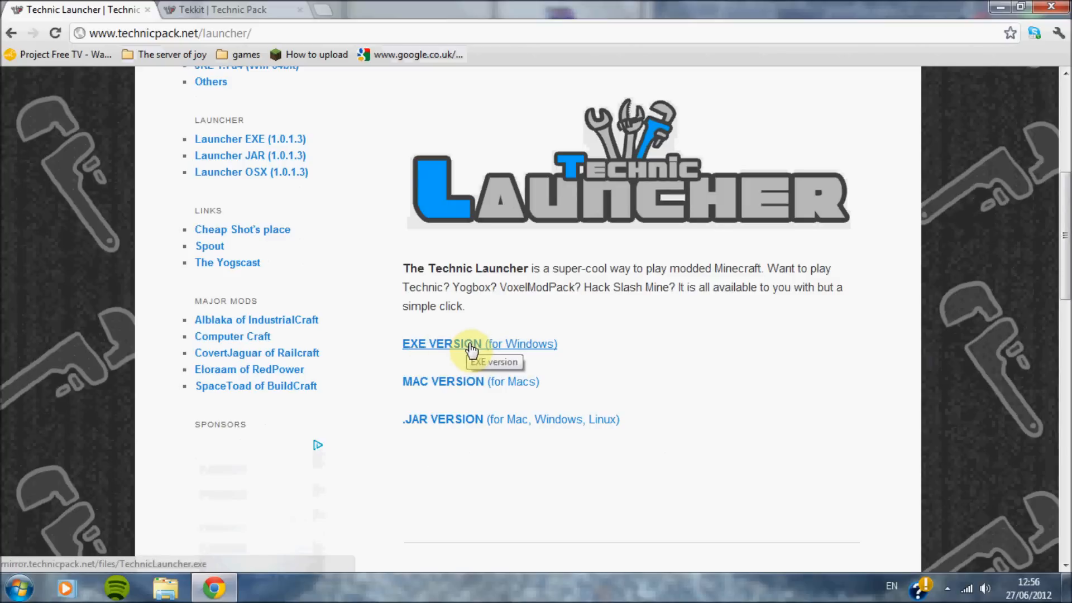
{"action": "left_click", "coordinate": [442, 344]}
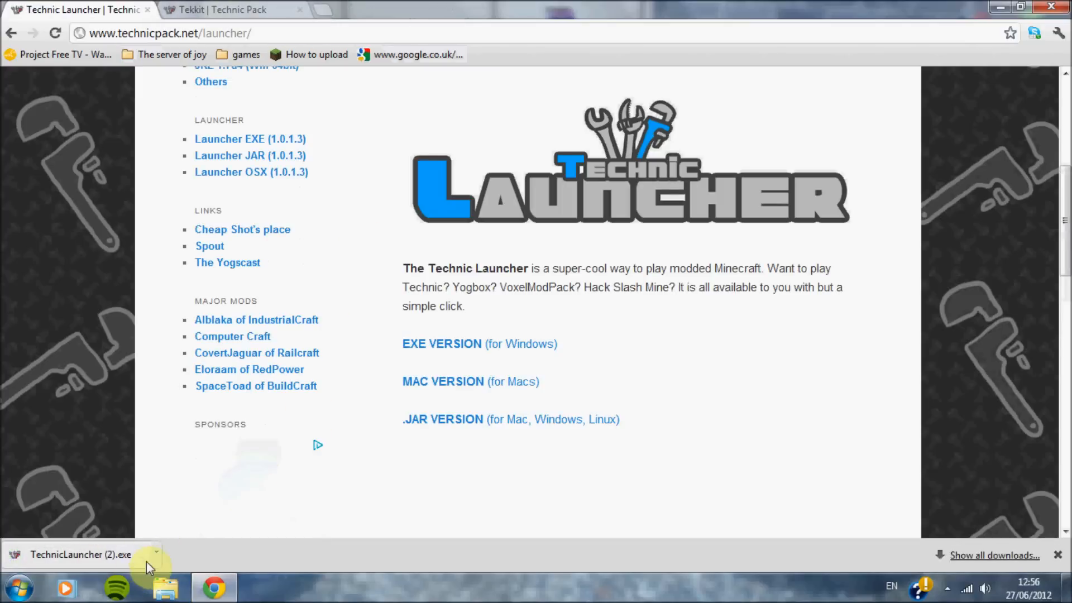
{"action": "left_click", "coordinate": [162, 553]}
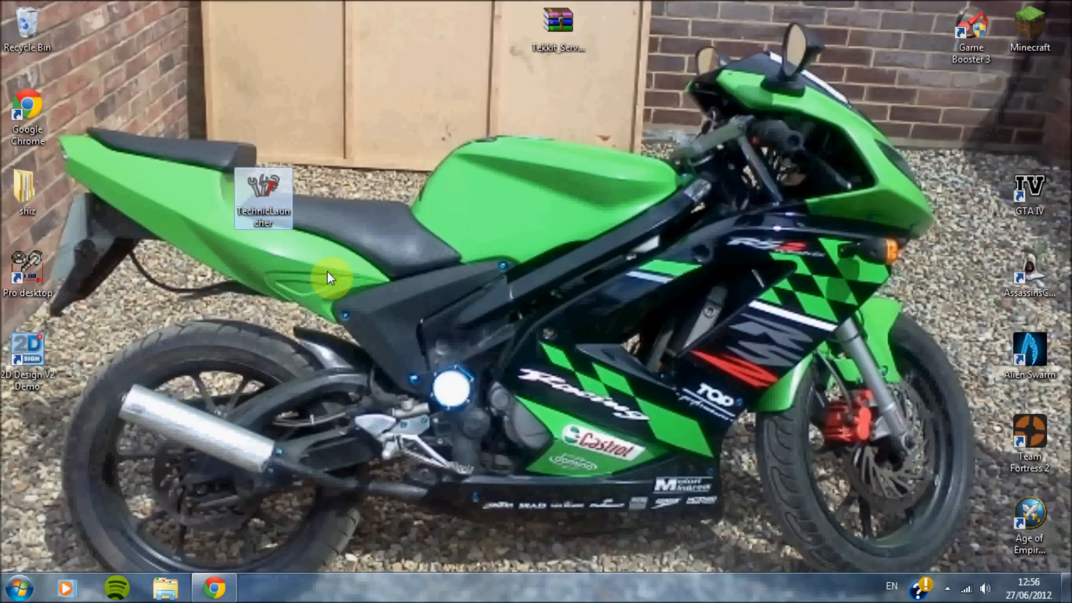
Start the Technic Launcher from the desktop and choose Tekkit as the modpack
{"action": "left_click_drag", "start_coordinate": [264, 199], "coordinate": [322, 116]}
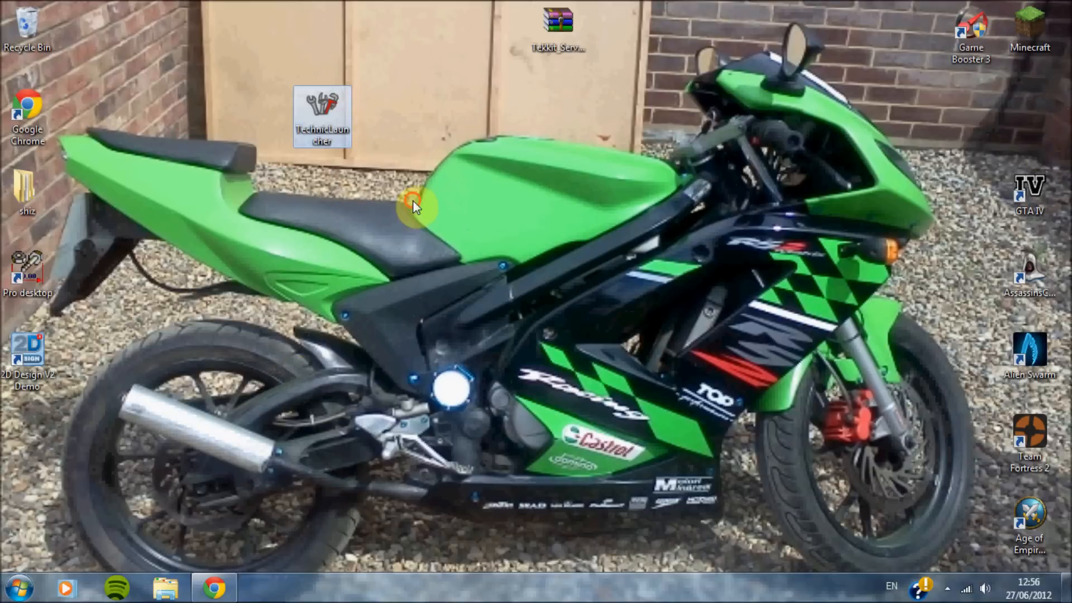
{"action": "double_click", "coordinate": [319, 106]}
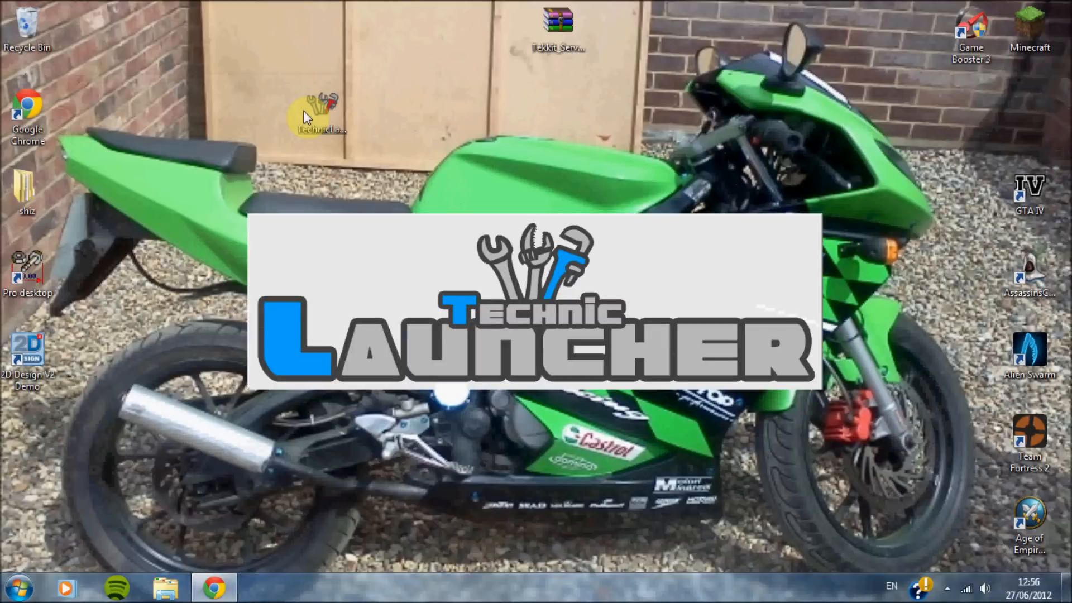
{"action": "double_click", "coordinate": [315, 110]}
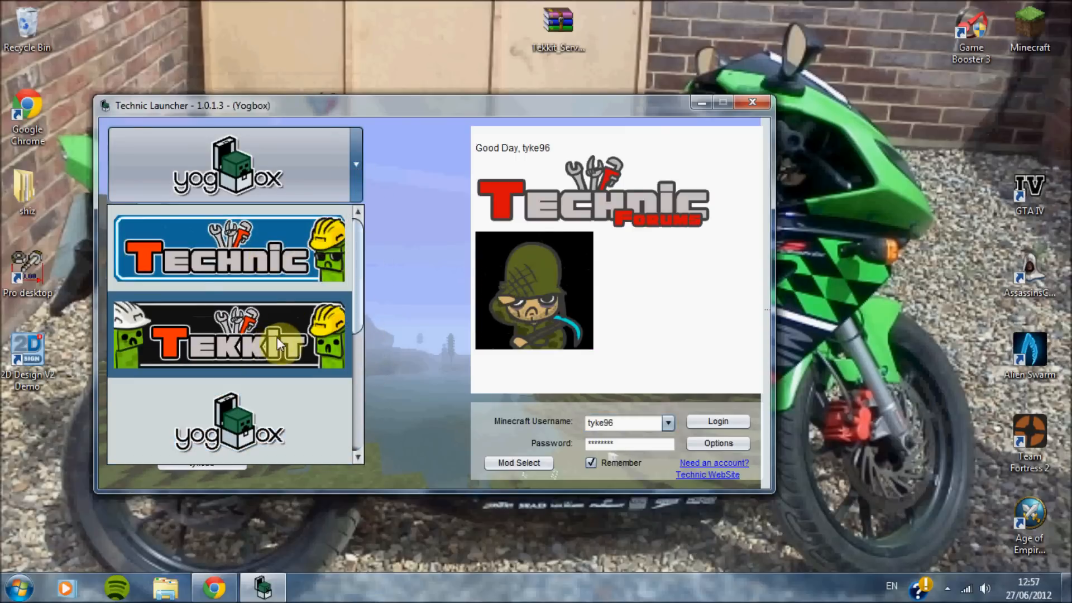
{"action": "left_click", "coordinate": [230, 344]}
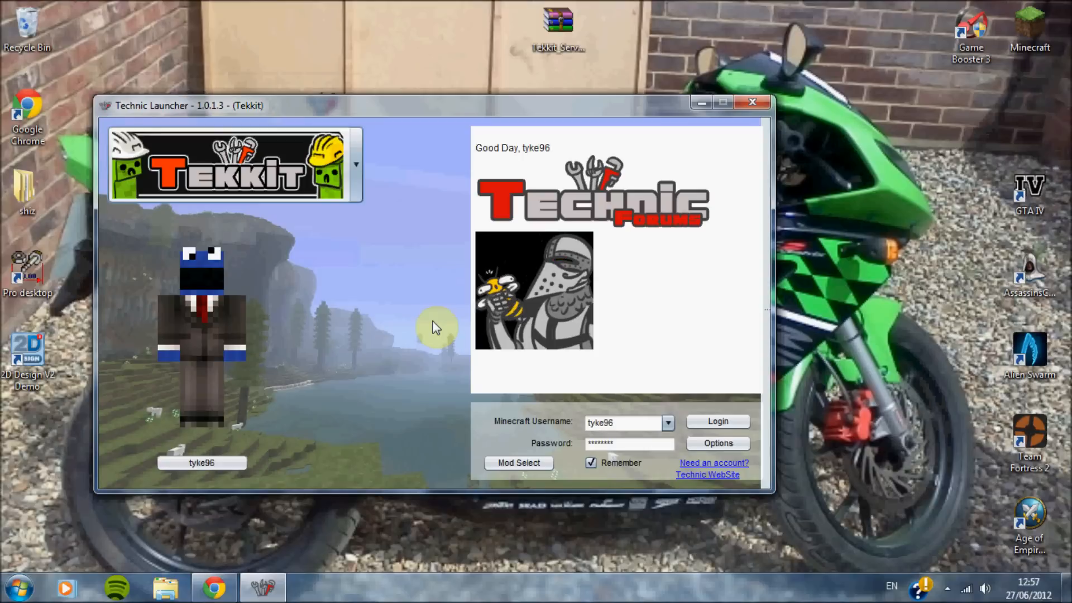
Log in to launch Tekkit, reach the title screen, then close the game after the Java crash
{"action": "left_click", "coordinate": [718, 423]}
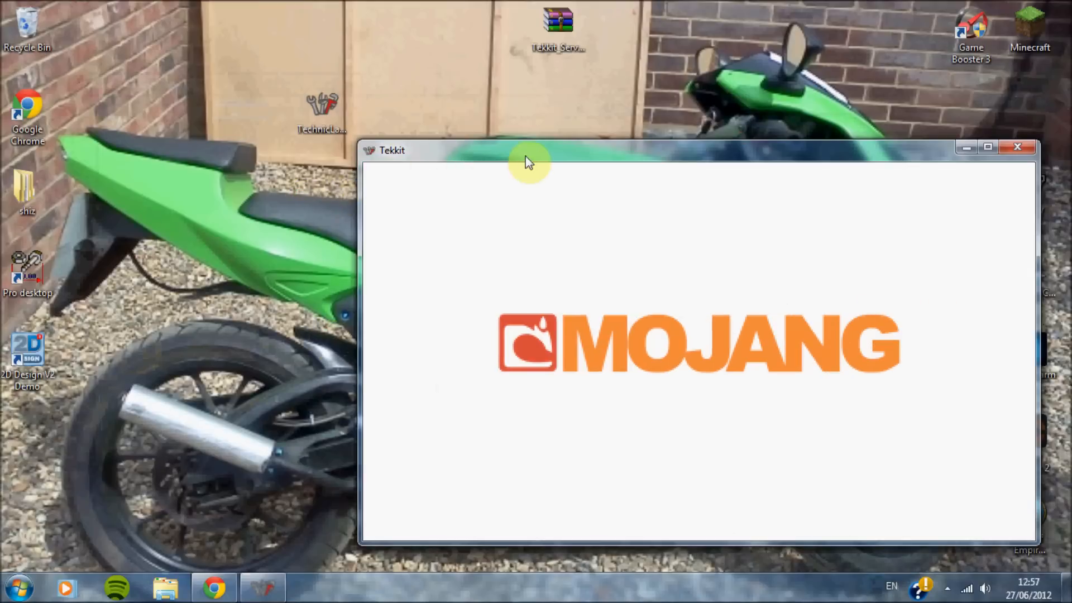
{"action": "mouse_move", "coordinate": [434, 185]}
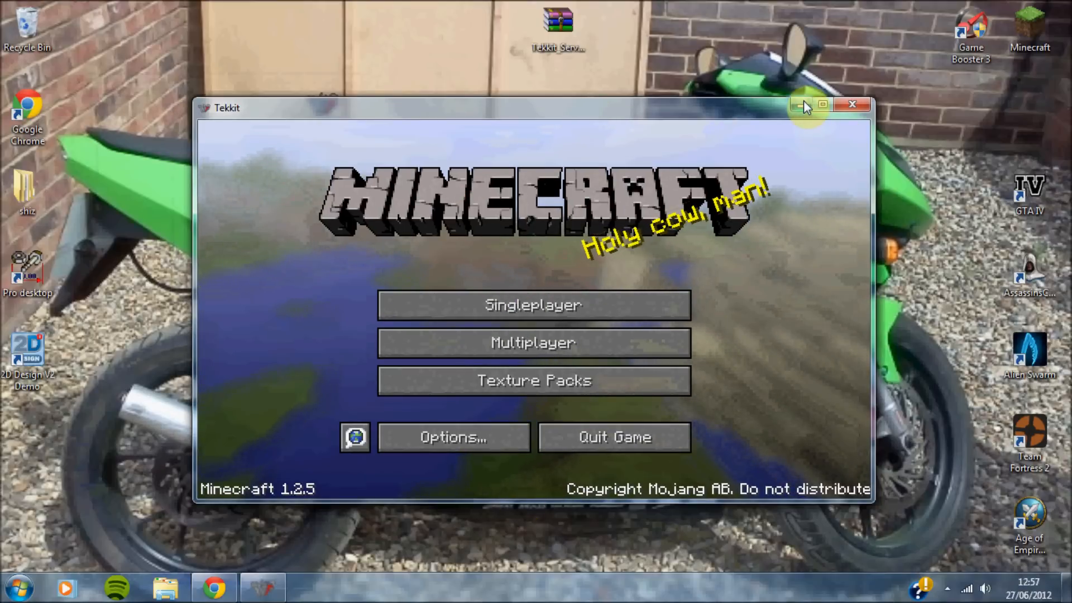
{"action": "mouse_move", "coordinate": [761, 142]}
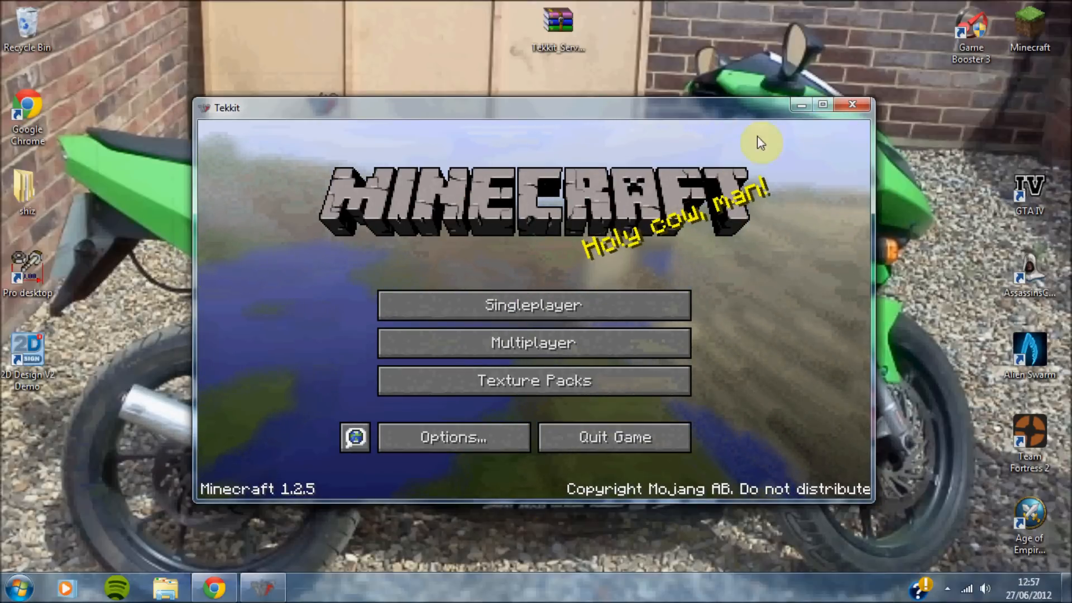
{"action": "mouse_move", "coordinate": [802, 109]}
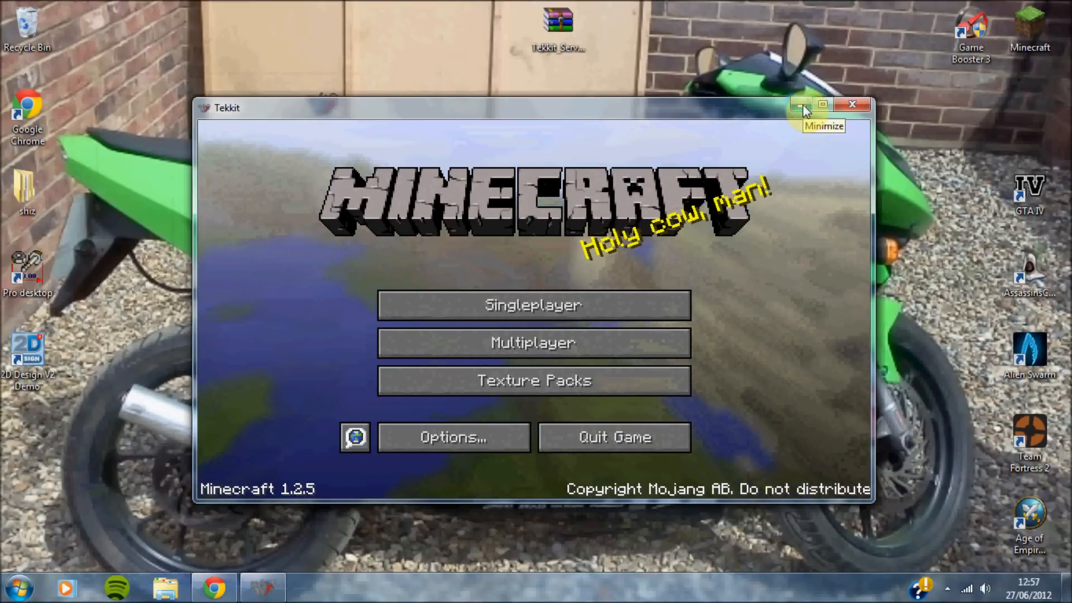
{"action": "left_click", "coordinate": [802, 105]}
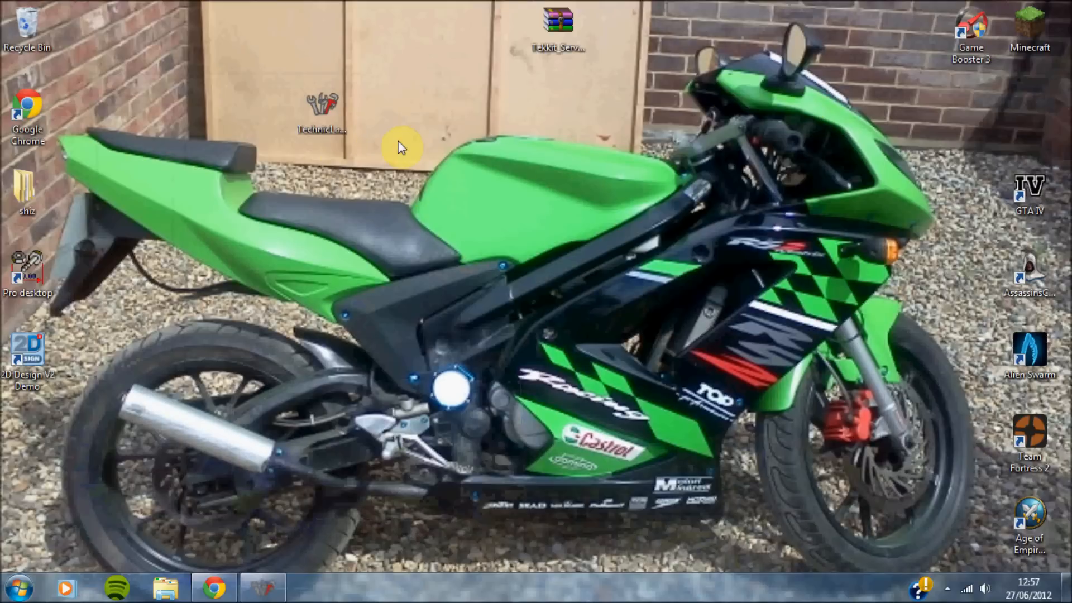
{"action": "double_click", "coordinate": [561, 20]}
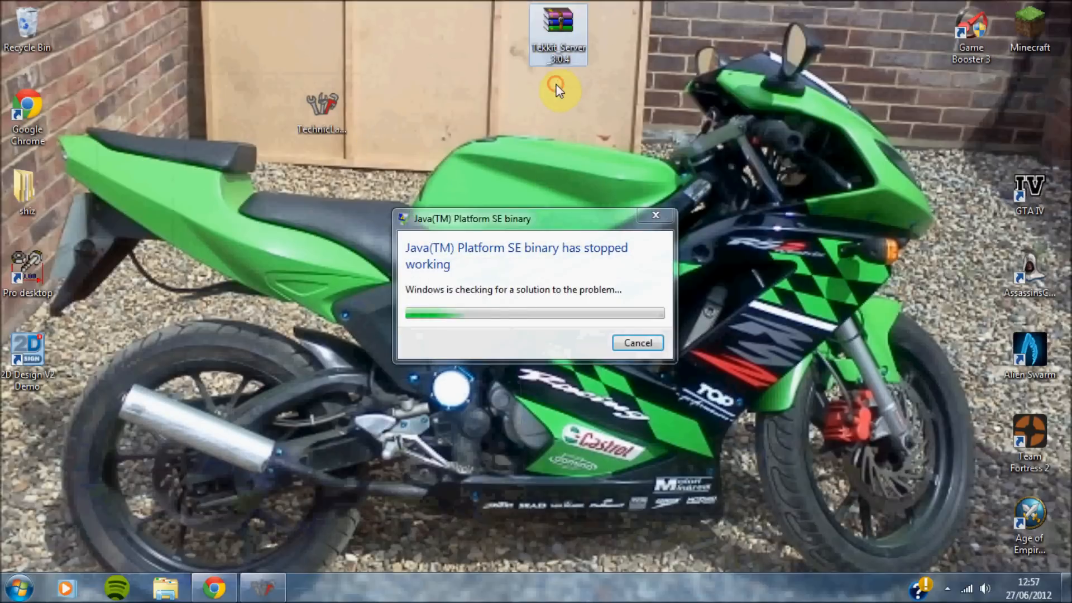
{"action": "left_click", "coordinate": [638, 343]}
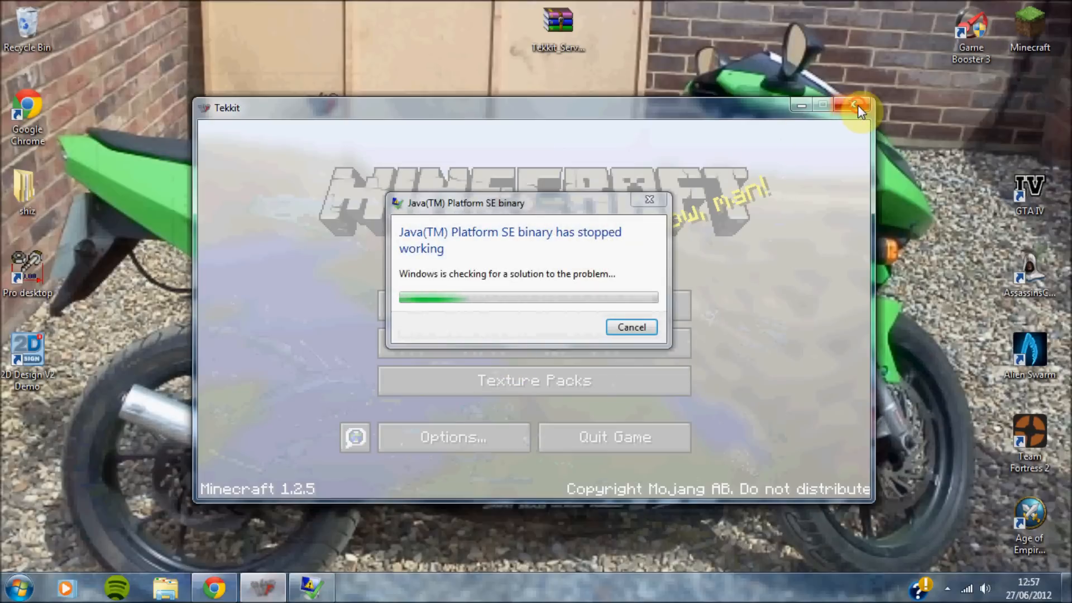
{"action": "left_click", "coordinate": [854, 106]}
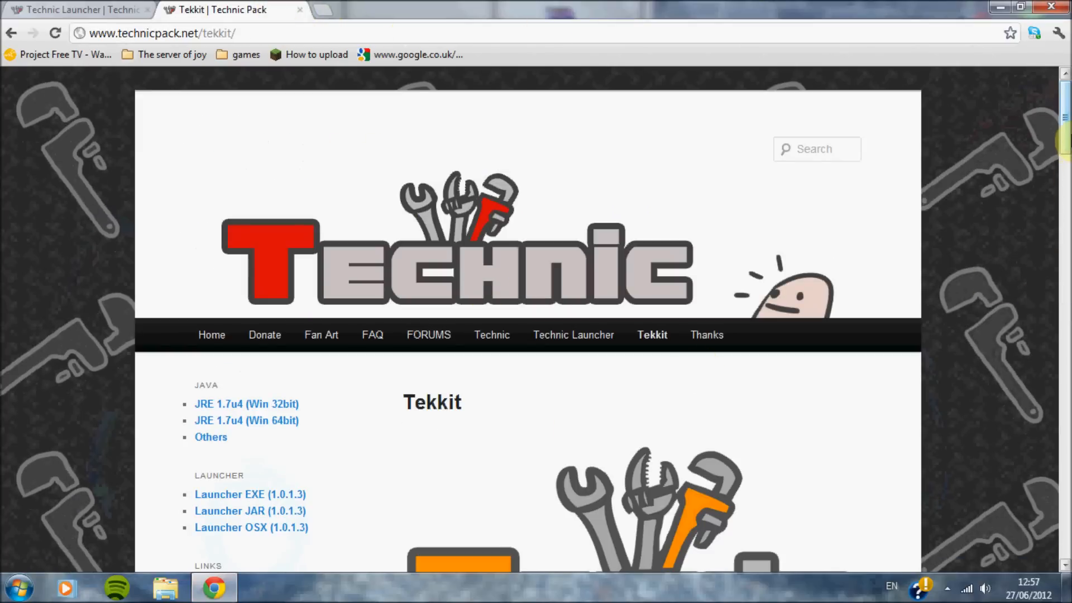
Start the Tekkit 3.0.4 server download from technicpack.net and return to the desktop
{"action": "scroll", "scroll_direction": "down", "scroll_amount": 3}
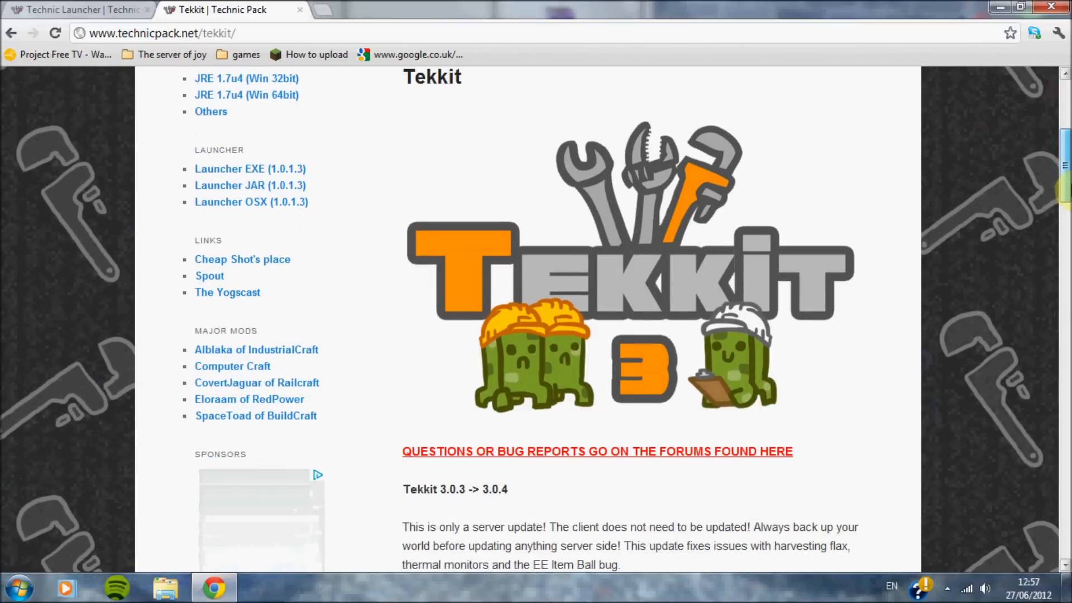
{"action": "scroll", "scroll_direction": "down", "scroll_amount": 3}
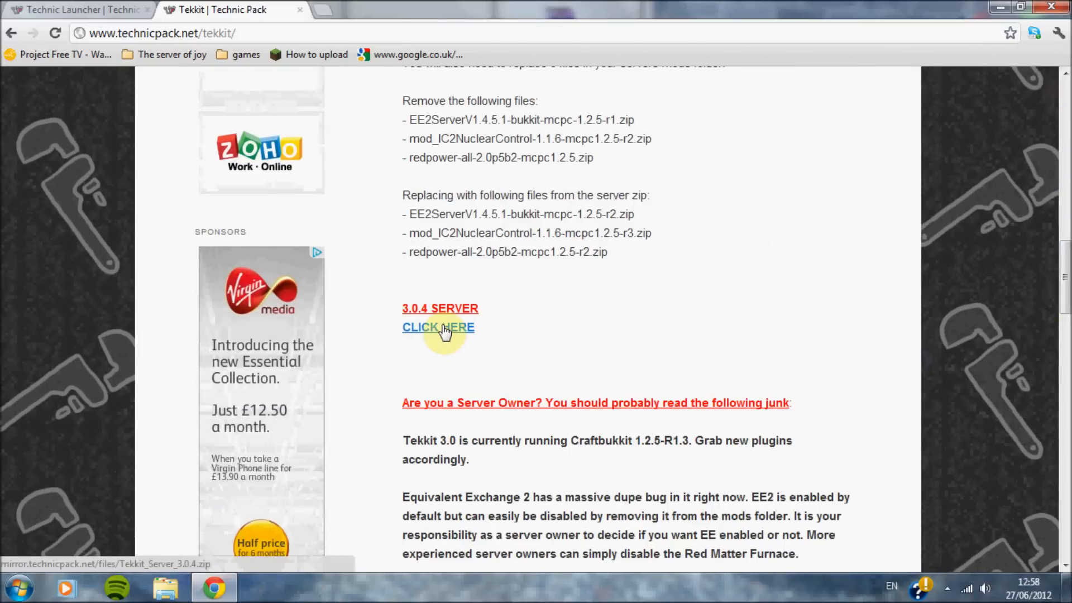
{"action": "left_click", "coordinate": [438, 327]}
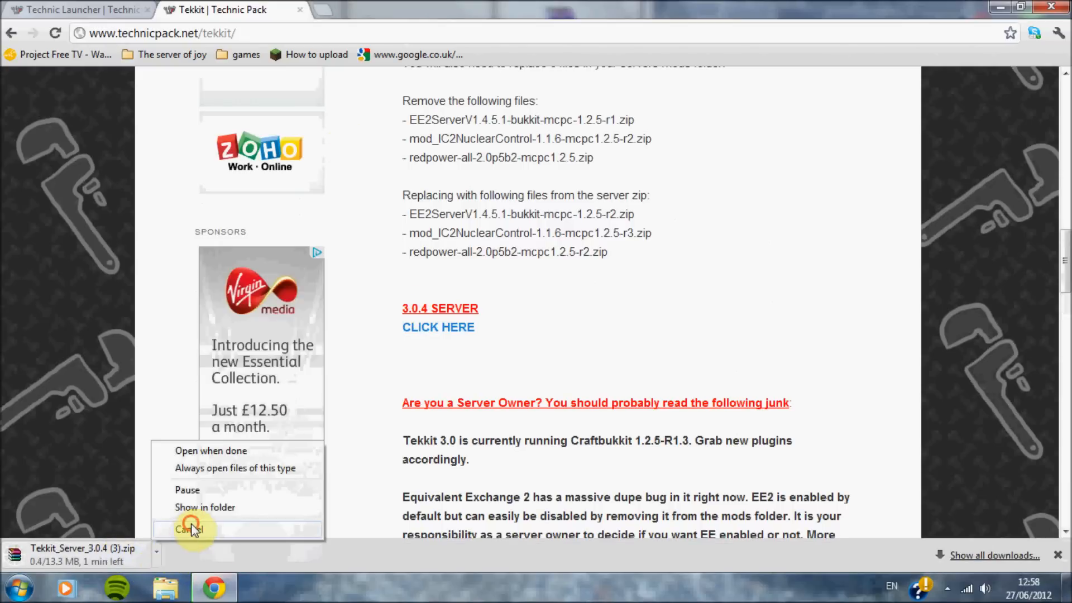
{"action": "left_click", "coordinate": [190, 530]}
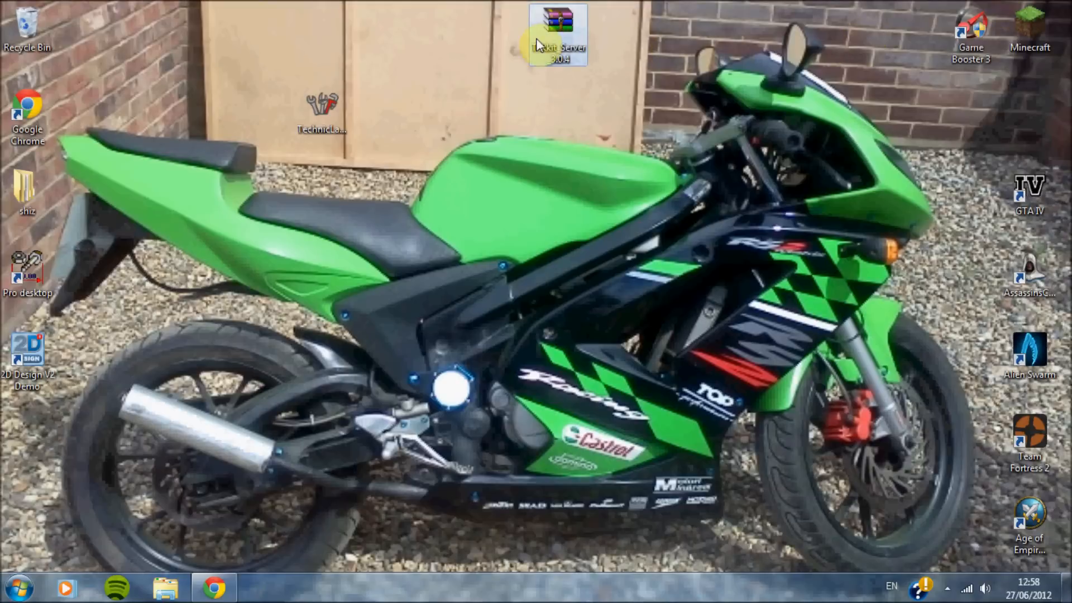
Put the server zip in a new desktop folder named test and extract it there
{"action": "left_click_drag", "start_coordinate": [558, 34], "coordinate": [263, 191]}
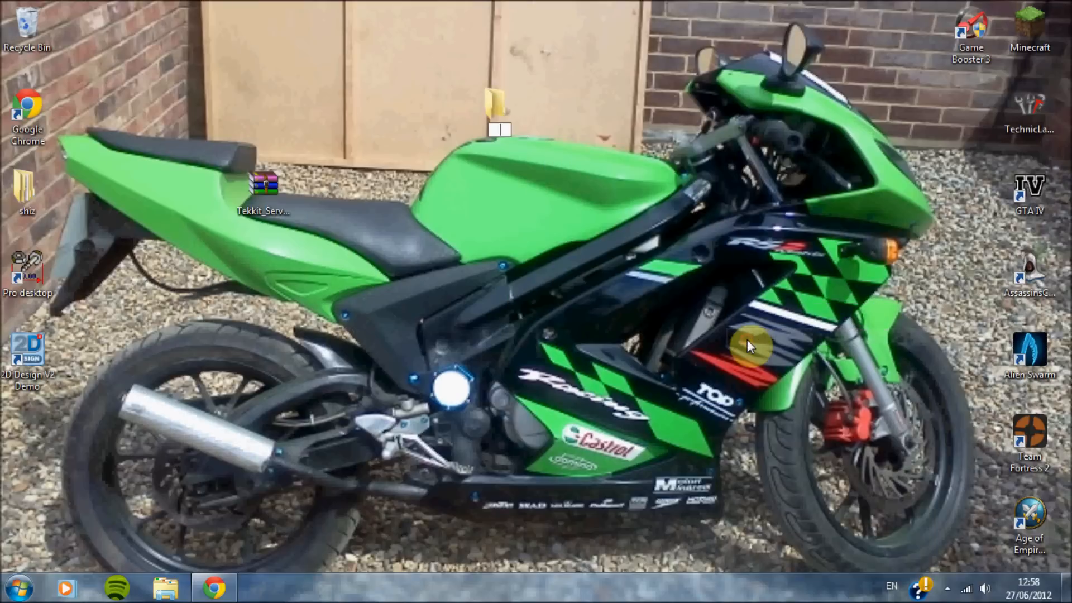
{"action": "type", "text": "test"}
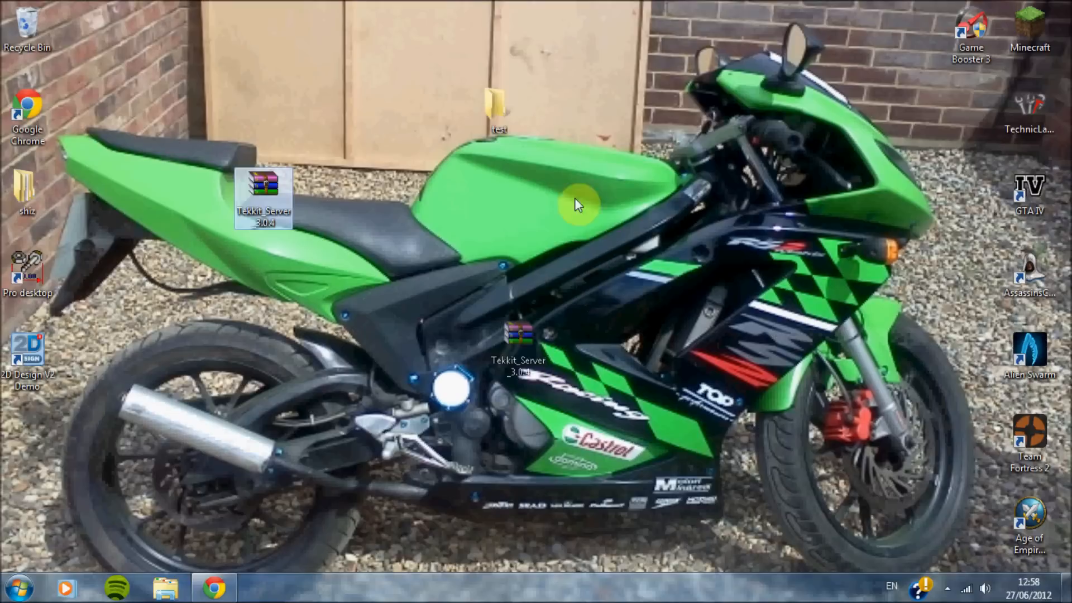
{"action": "double_click", "coordinate": [497, 100]}
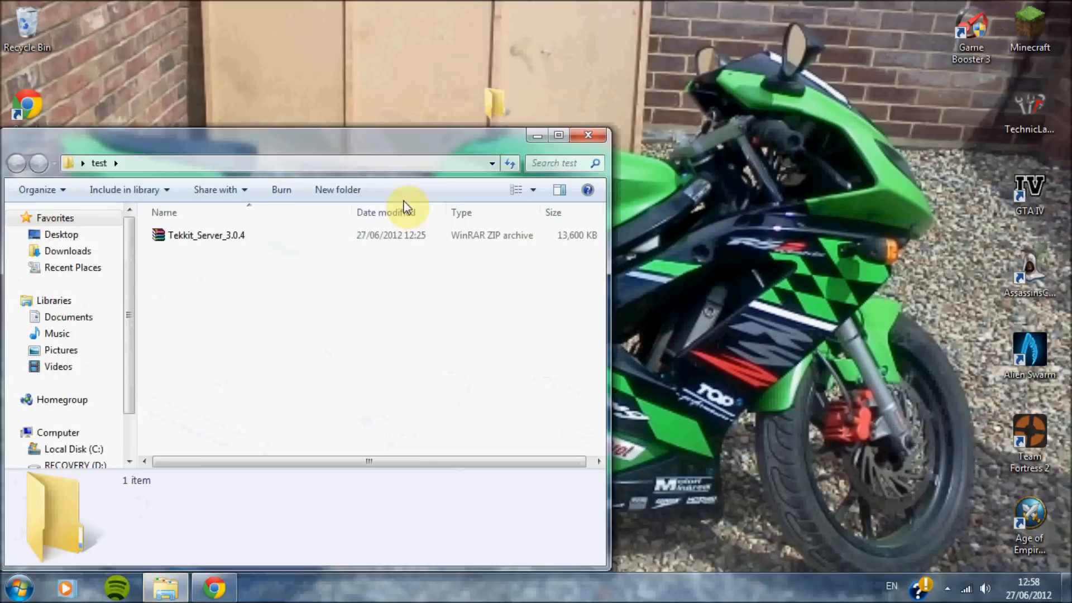
{"action": "right_click", "coordinate": [205, 234]}
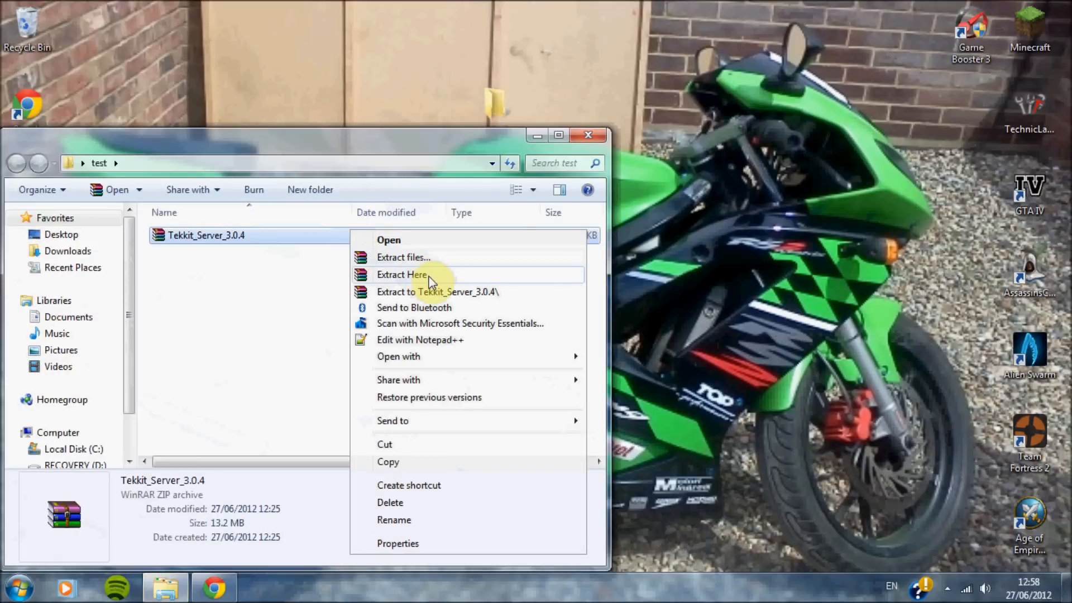
{"action": "left_click", "coordinate": [402, 275]}
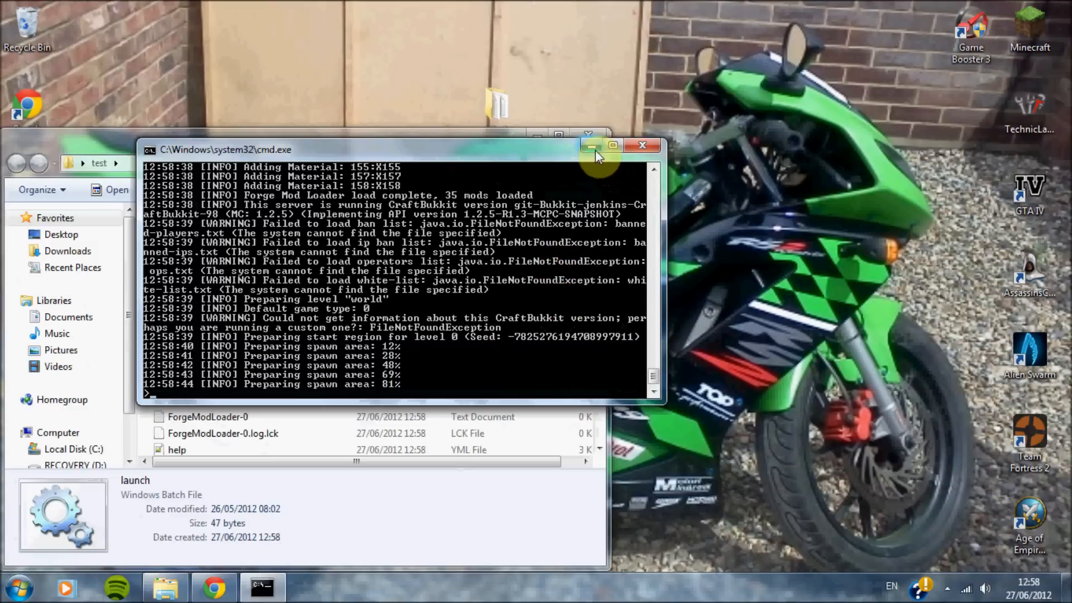
Run ipconfig in Command Prompt to find IPv4 192.168.0.2 and gateway 192.168.0.1
{"action": "left_click", "coordinate": [594, 145]}
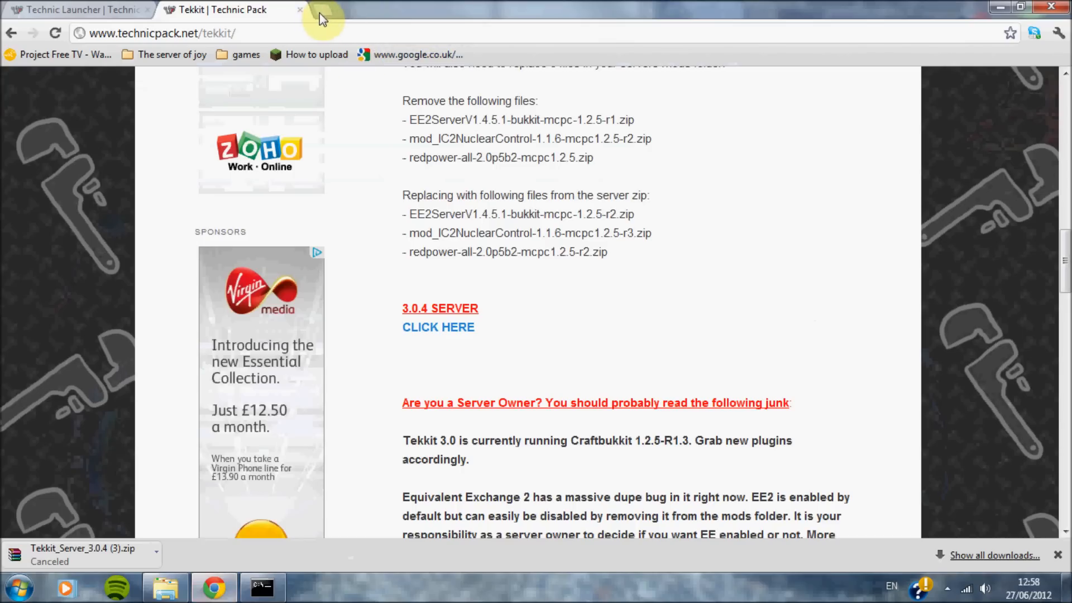
{"action": "left_click", "coordinate": [329, 12]}
{"action": "type", "text": "cmd"}
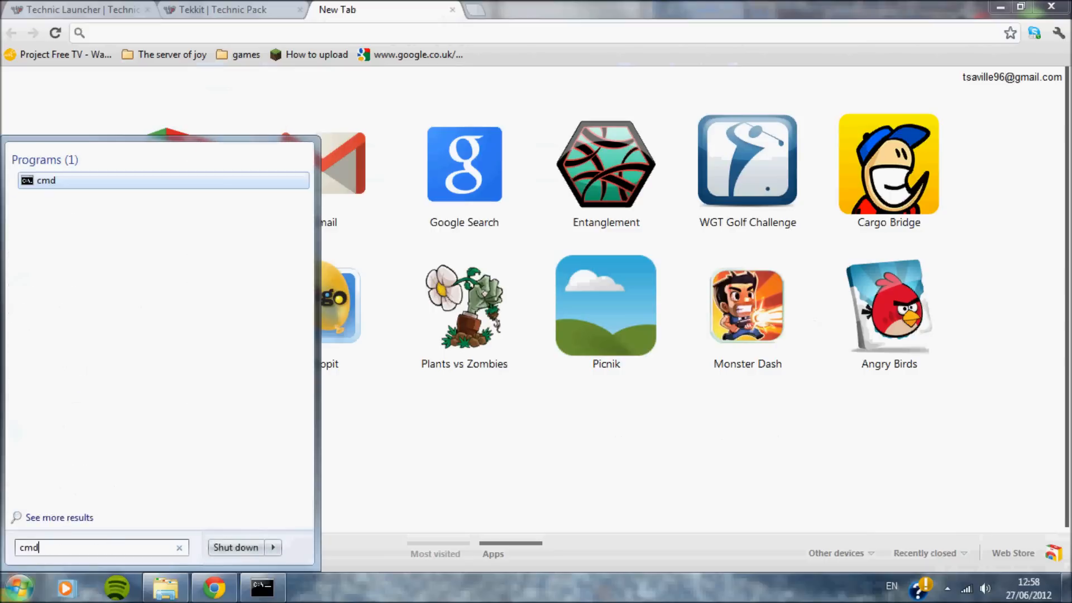
{"action": "left_click", "coordinate": [48, 181]}
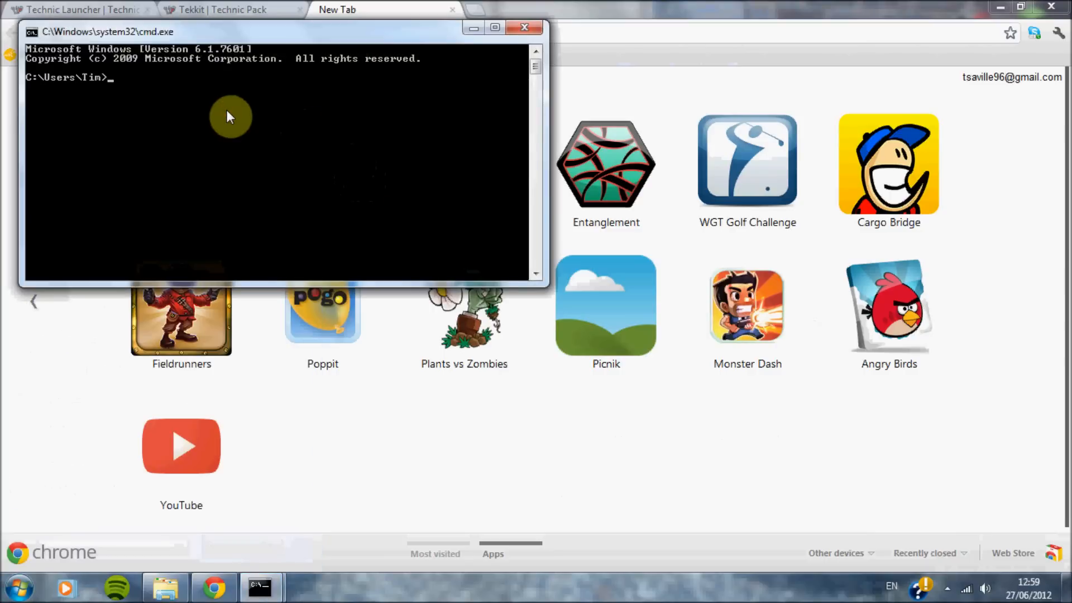
{"action": "left_click", "coordinate": [12, 592]}
{"action": "type", "text": "ipcn"}
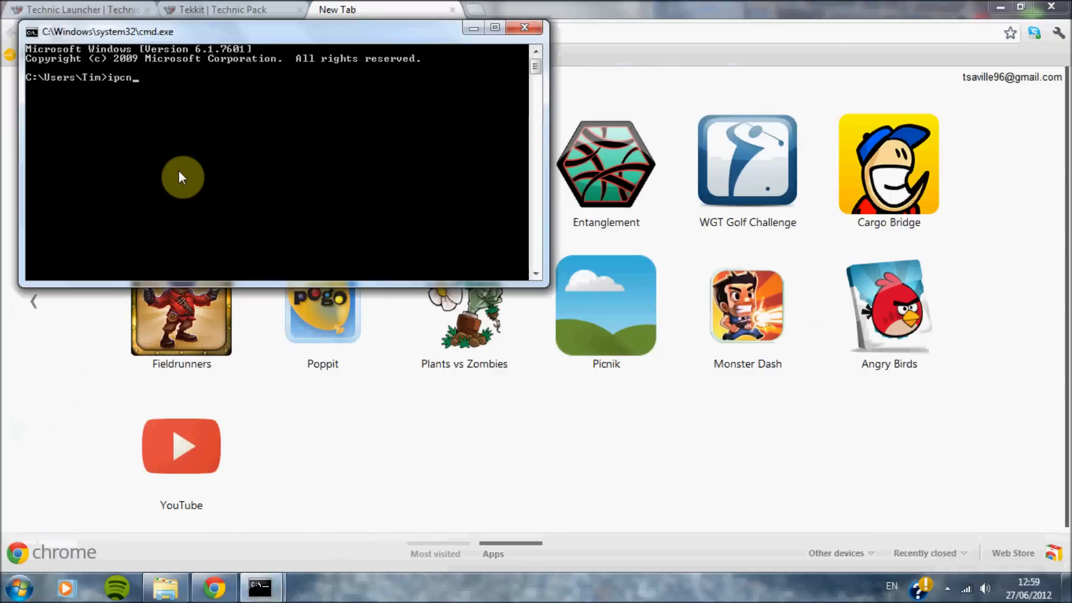
{"action": "type", "text": "fig"}
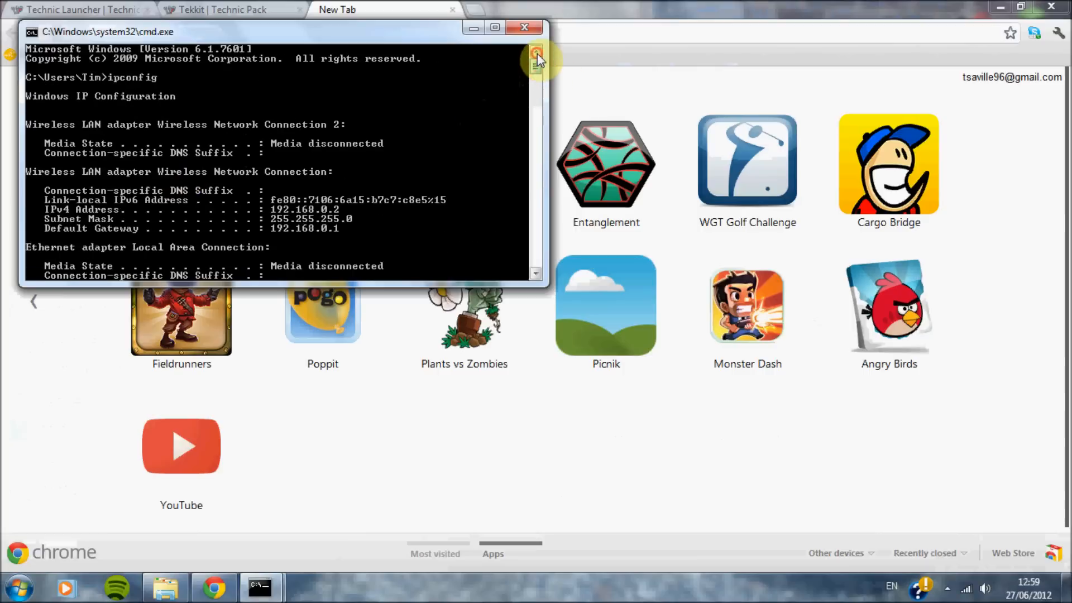
{"action": "mouse_move", "coordinate": [343, 234]}
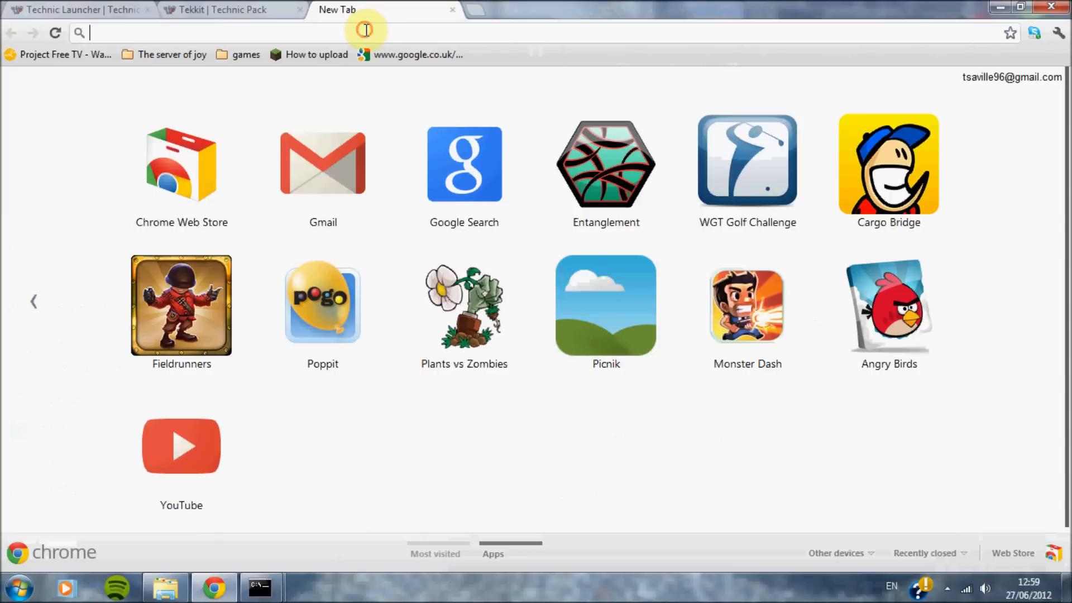
Log in to the NETGEAR router at 192.168.0.1 and view the Firewall Rules and Services tables
{"action": "type", "text": "192.168.0.1"}
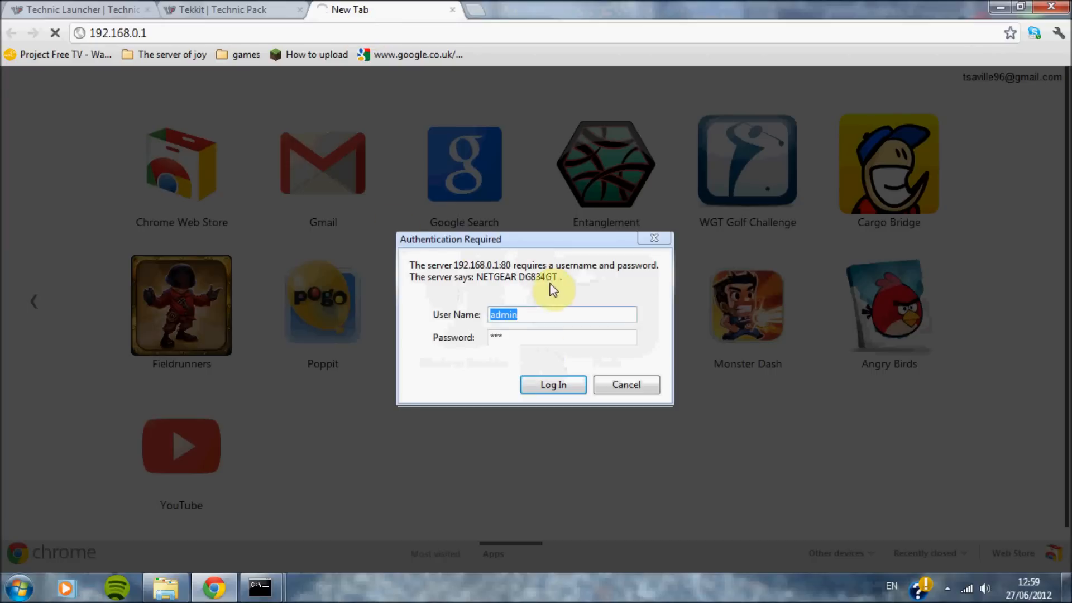
{"action": "mouse_move", "coordinate": [560, 318]}
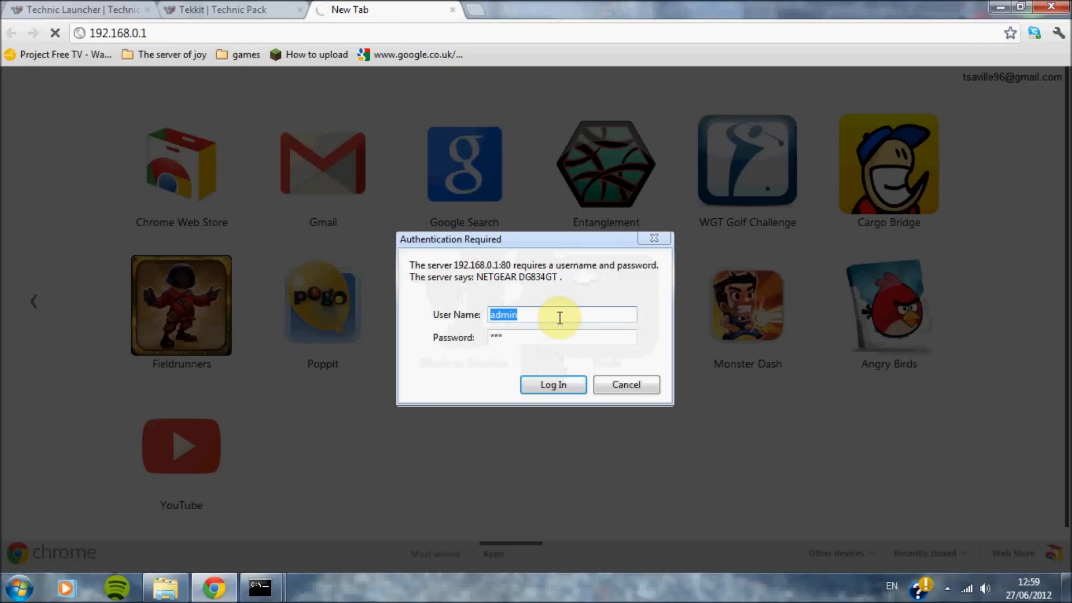
{"action": "left_click", "coordinate": [553, 384]}
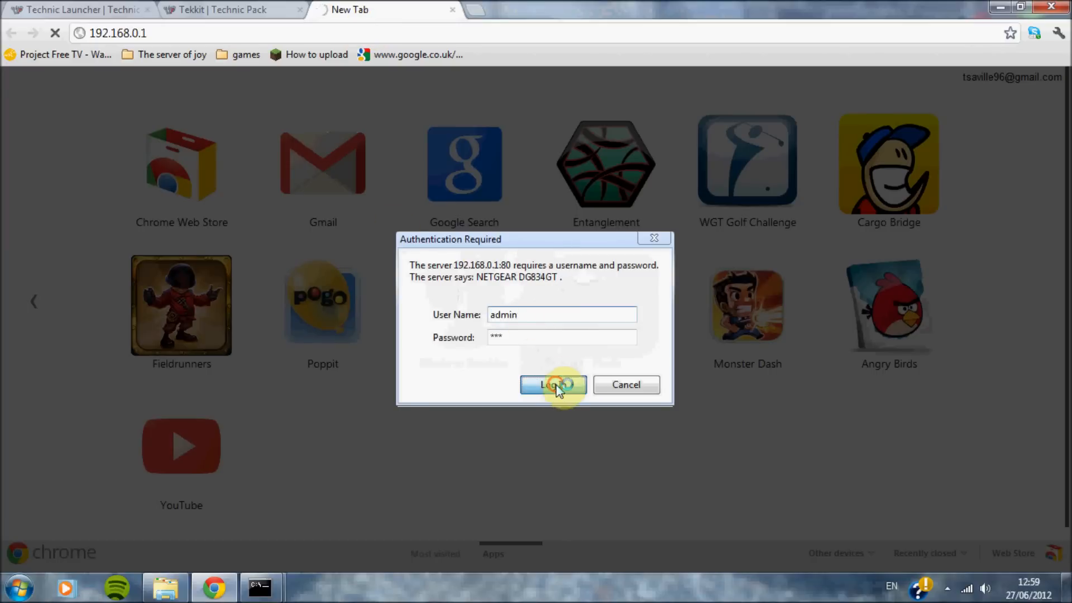
{"action": "left_click", "coordinate": [553, 384]}
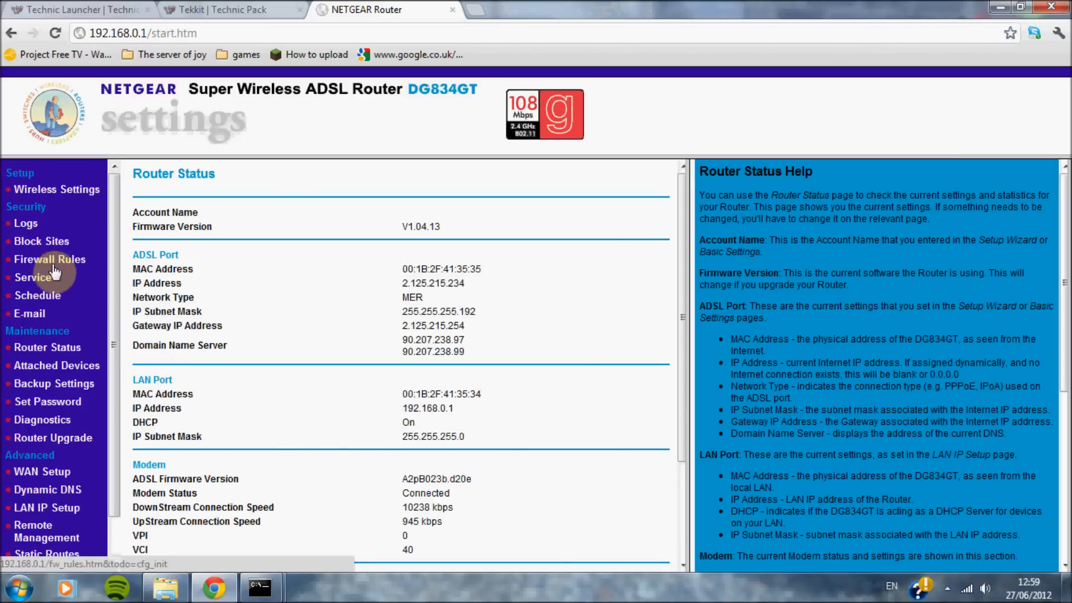
{"action": "left_click", "coordinate": [49, 259]}
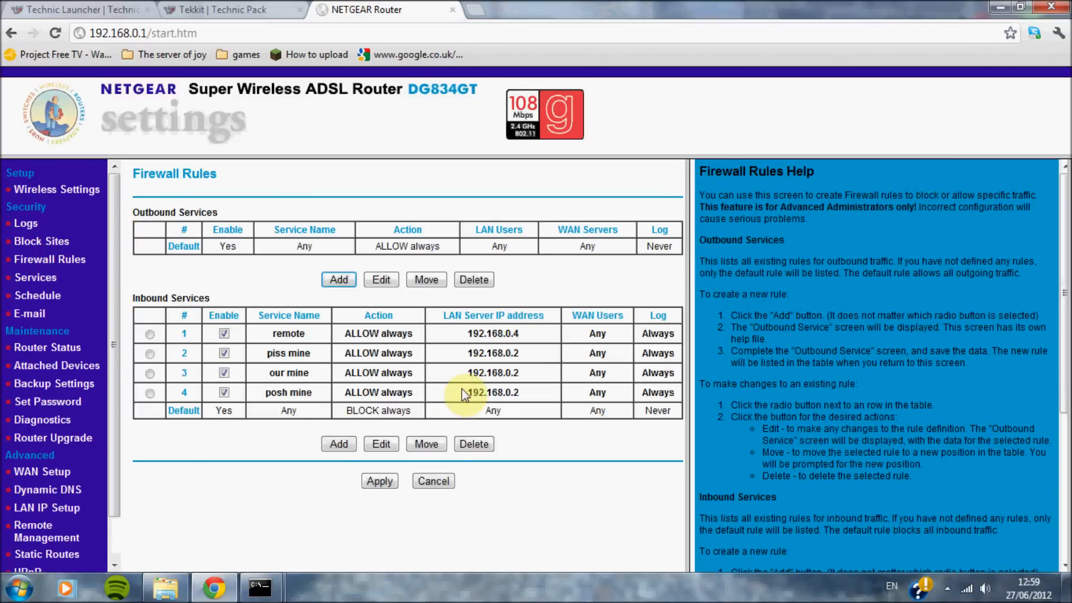
{"action": "mouse_move", "coordinate": [417, 380]}
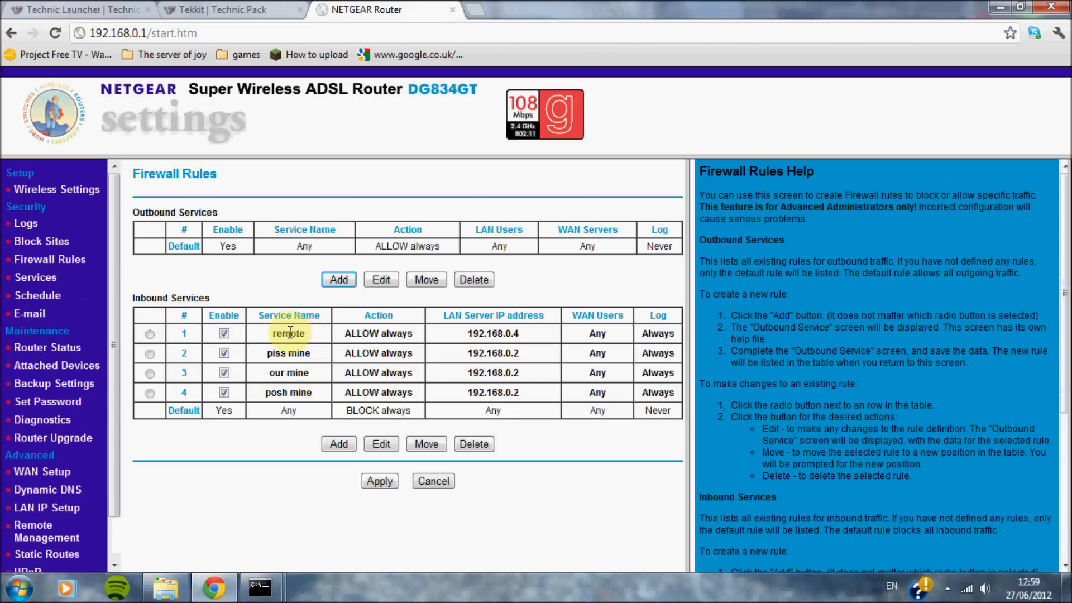
{"action": "left_click_drag", "start_coordinate": [287, 332], "coordinate": [557, 392]}
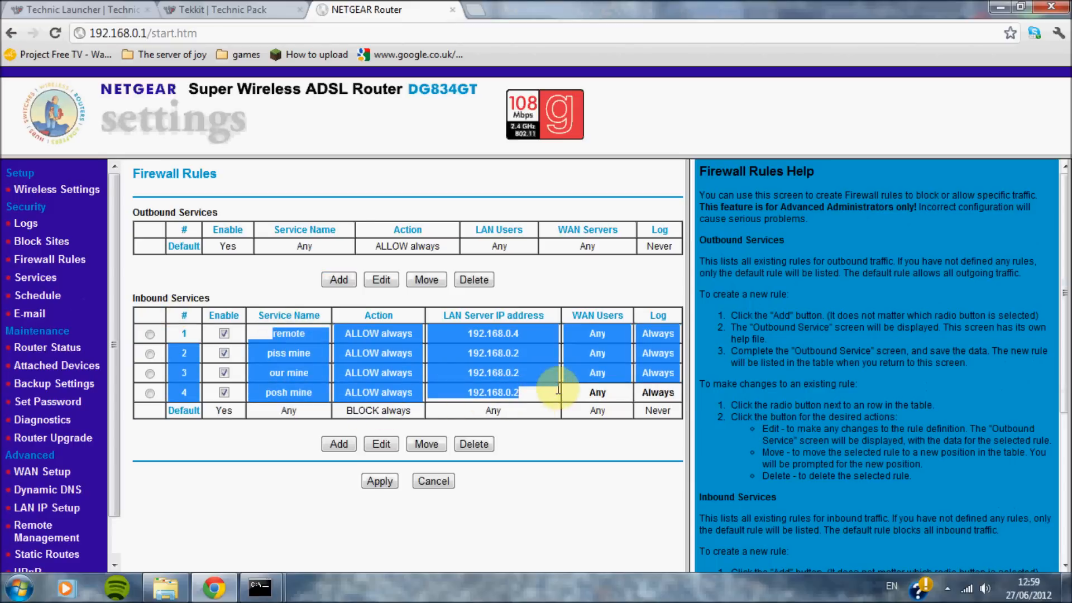
{"action": "mouse_move", "coordinate": [35, 277]}
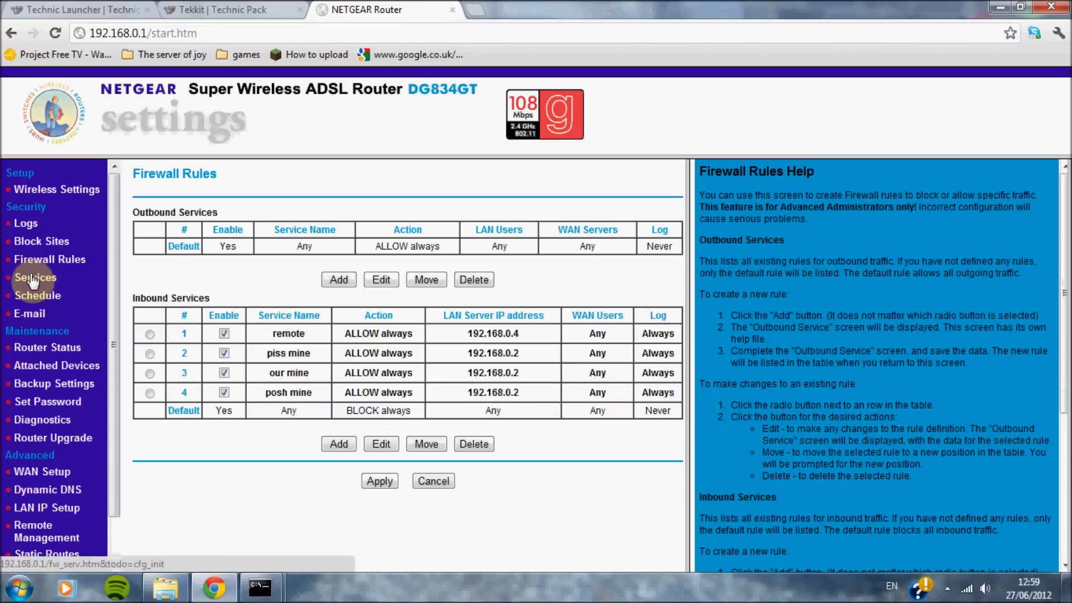
{"action": "left_click", "coordinate": [34, 276]}
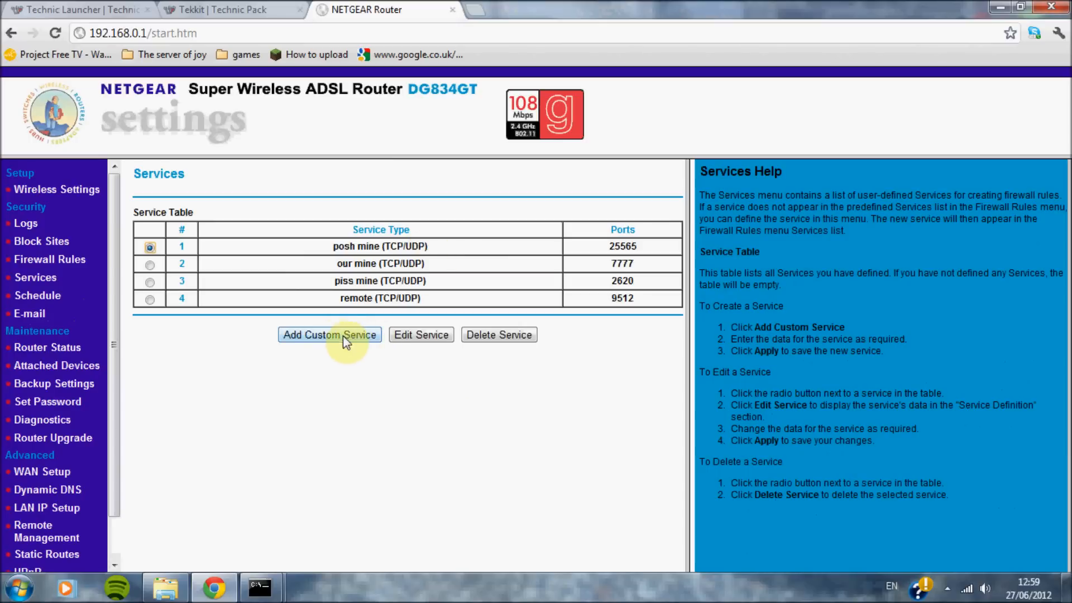
Add a custom TCP/UDP service with start and finish port 25565 and apply it
{"action": "left_click", "coordinate": [330, 335]}
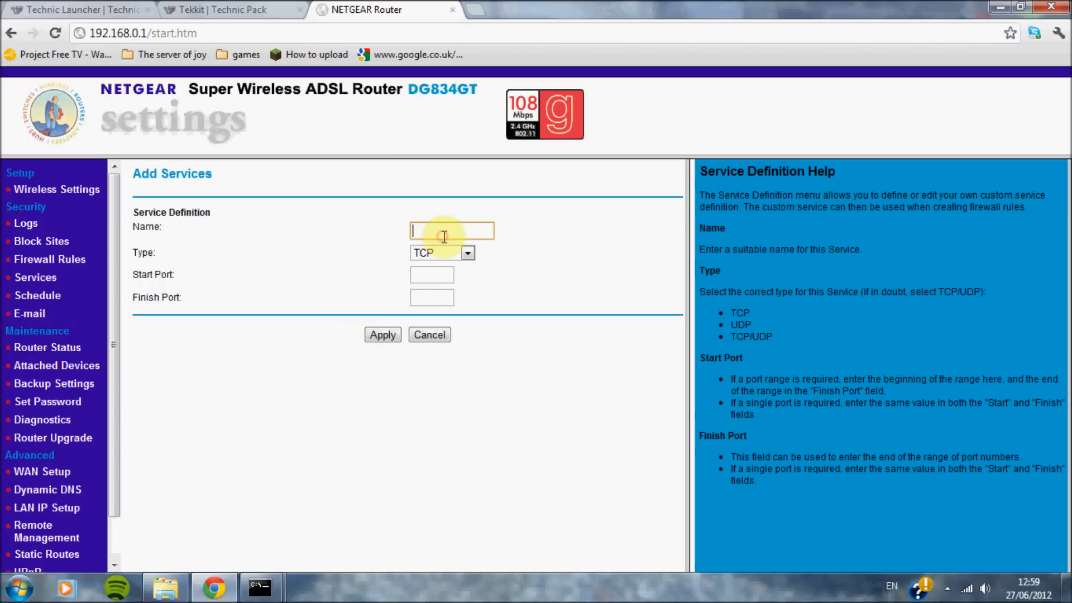
{"action": "left_click", "coordinate": [468, 252]}
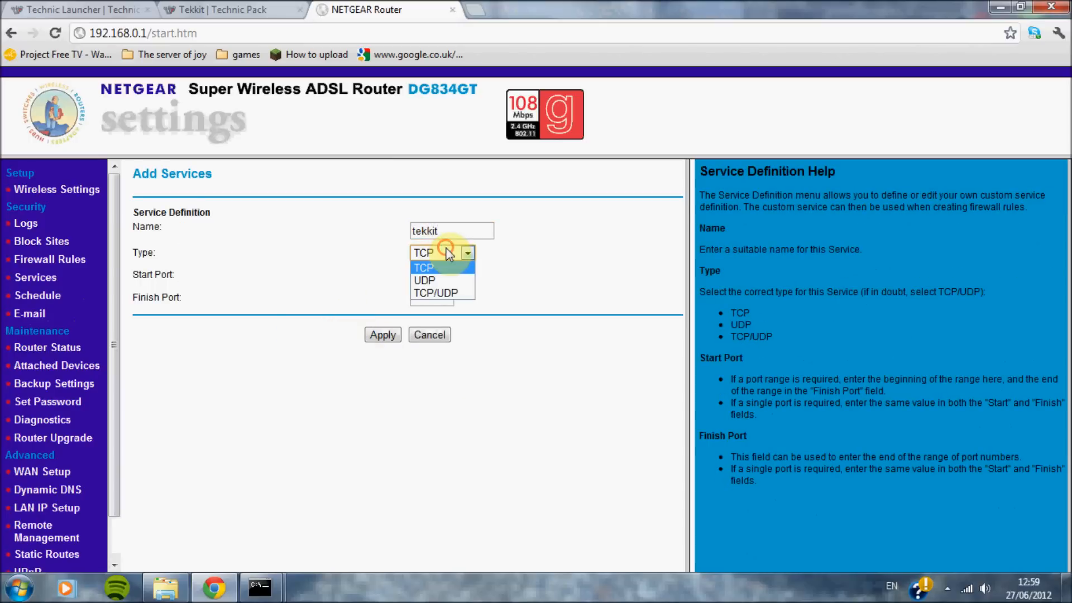
{"action": "left_click", "coordinate": [442, 293]}
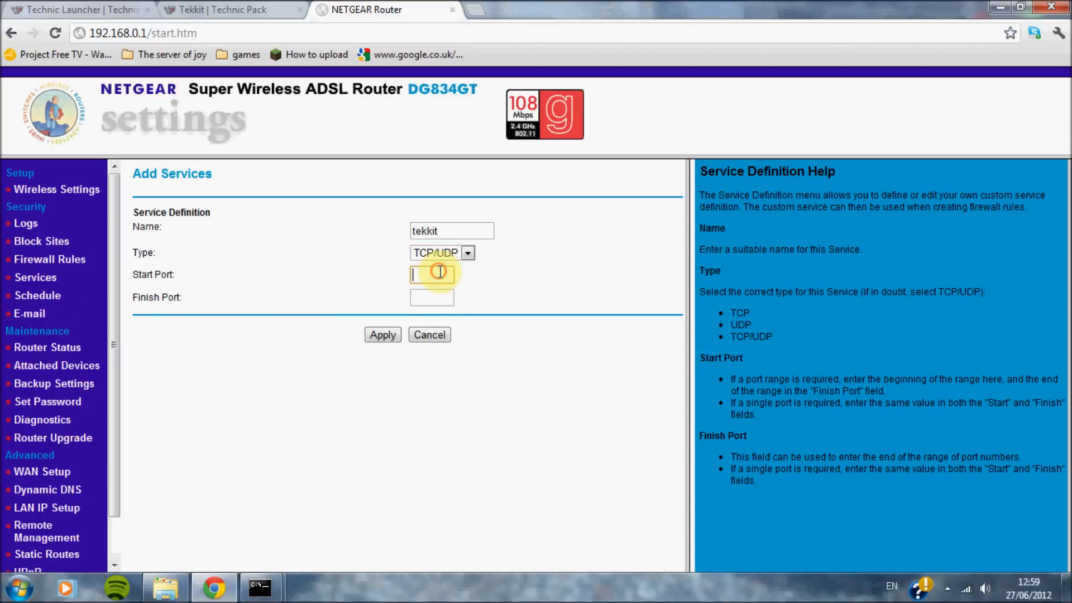
{"action": "type", "text": "2"}
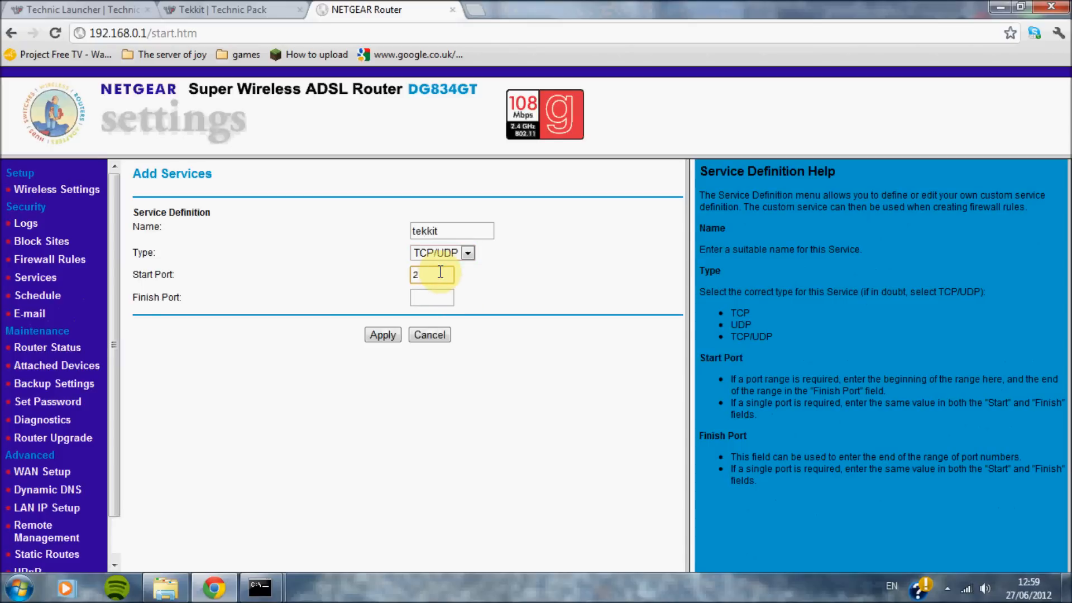
{"action": "left_click", "coordinate": [438, 299]}
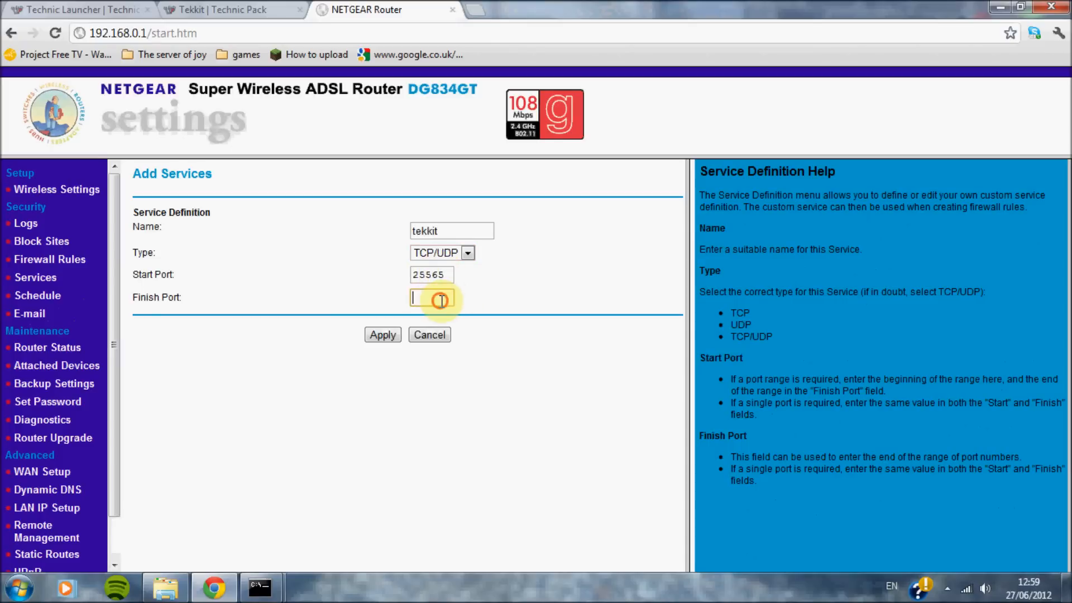
{"action": "type", "text": "25565"}
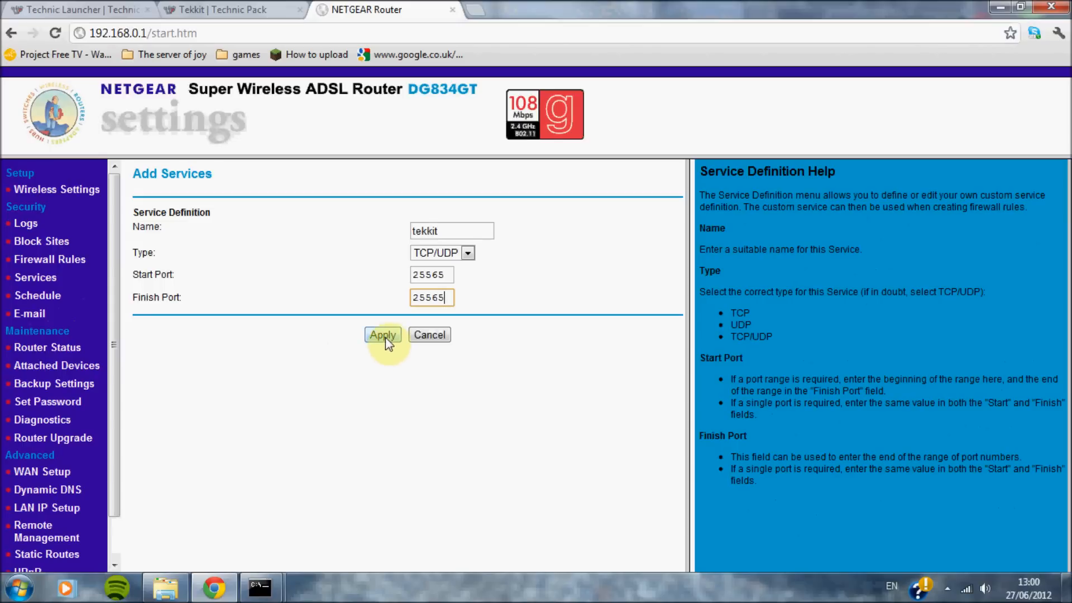
{"action": "left_click", "coordinate": [383, 335]}
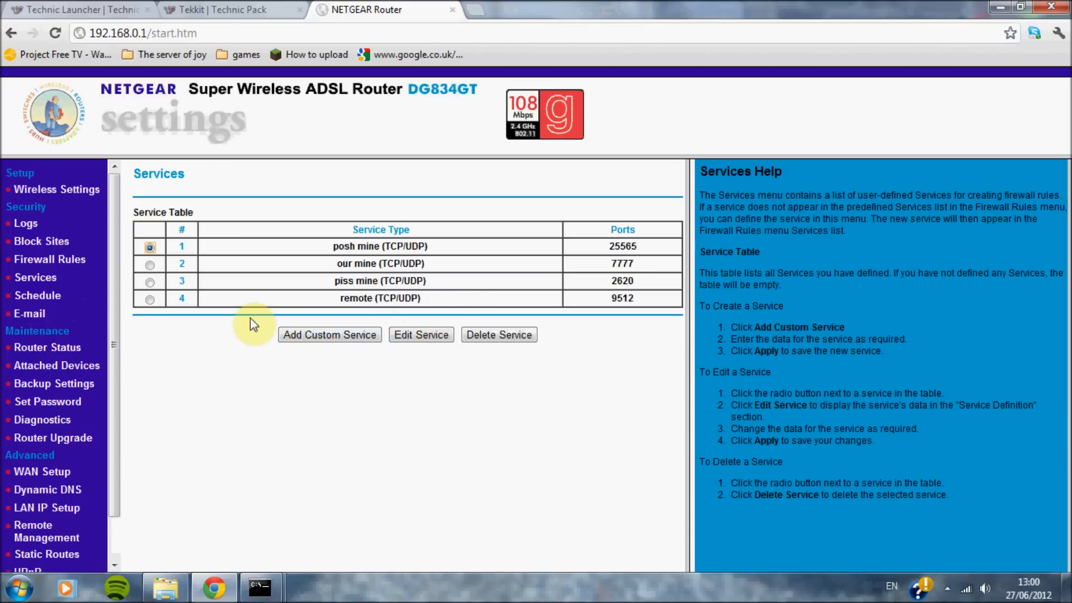
{"action": "mouse_move", "coordinate": [364, 245]}
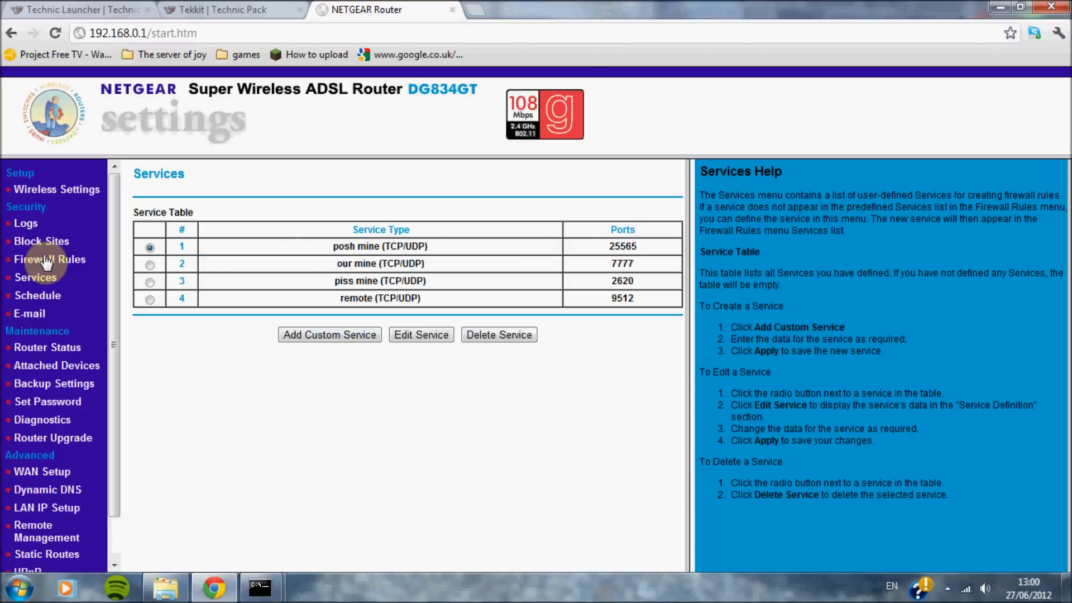
Fill a new inbound rule: posh mine, ALLOW always, LAN server 192.168.0.2
{"action": "left_click", "coordinate": [49, 259]}
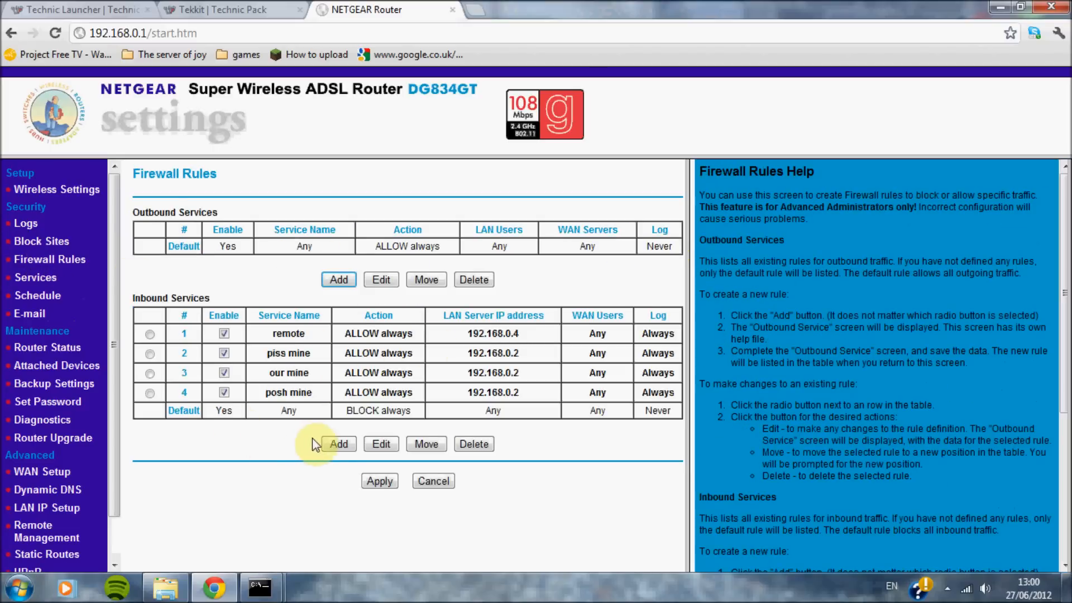
{"action": "left_click", "coordinate": [339, 445]}
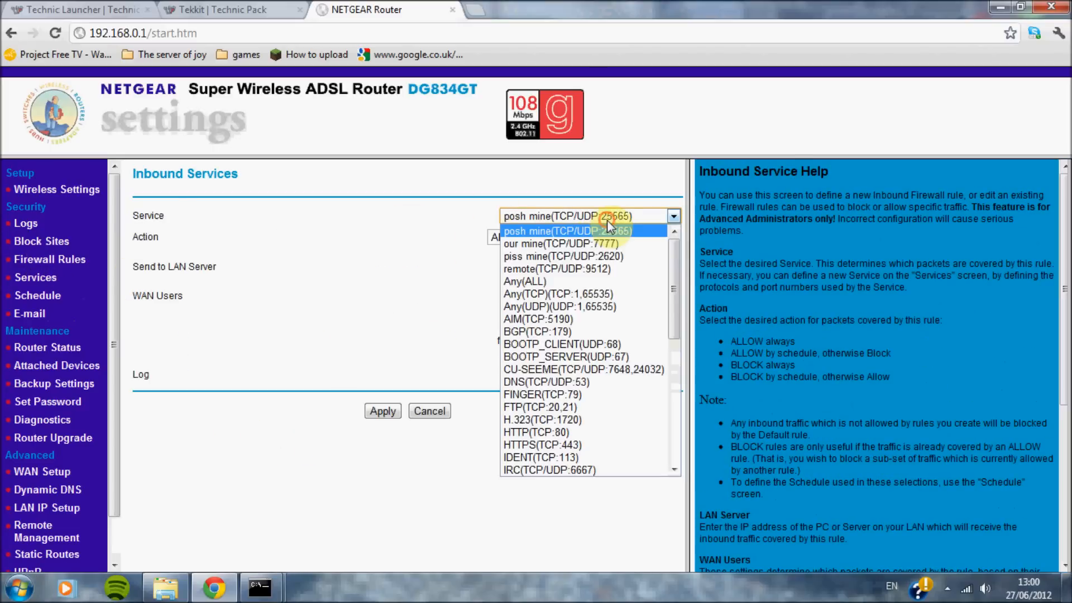
{"action": "mouse_move", "coordinate": [569, 243]}
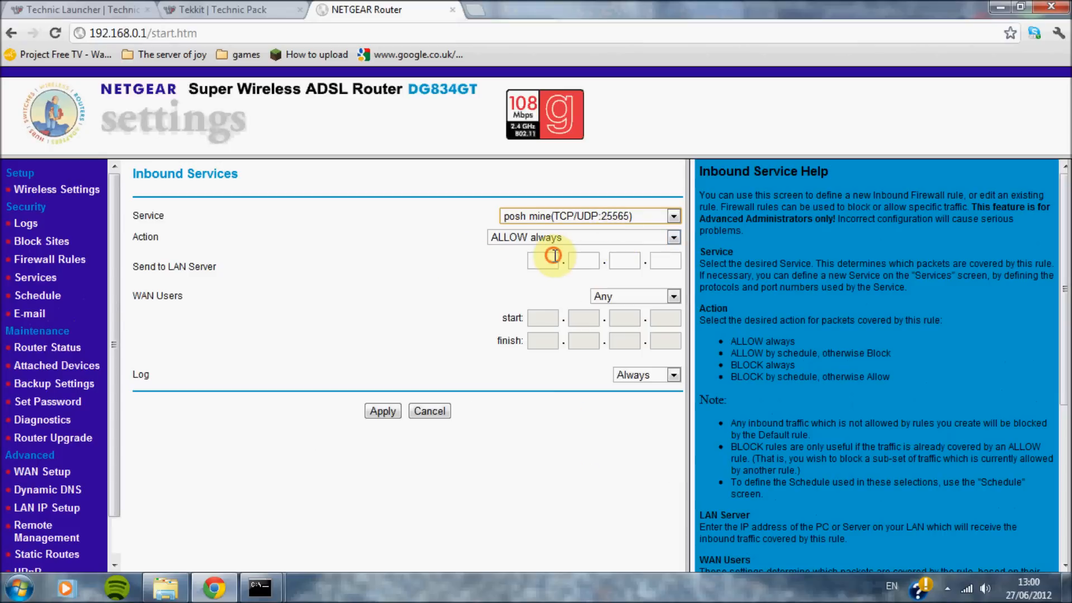
{"action": "left_click", "coordinate": [259, 586]}
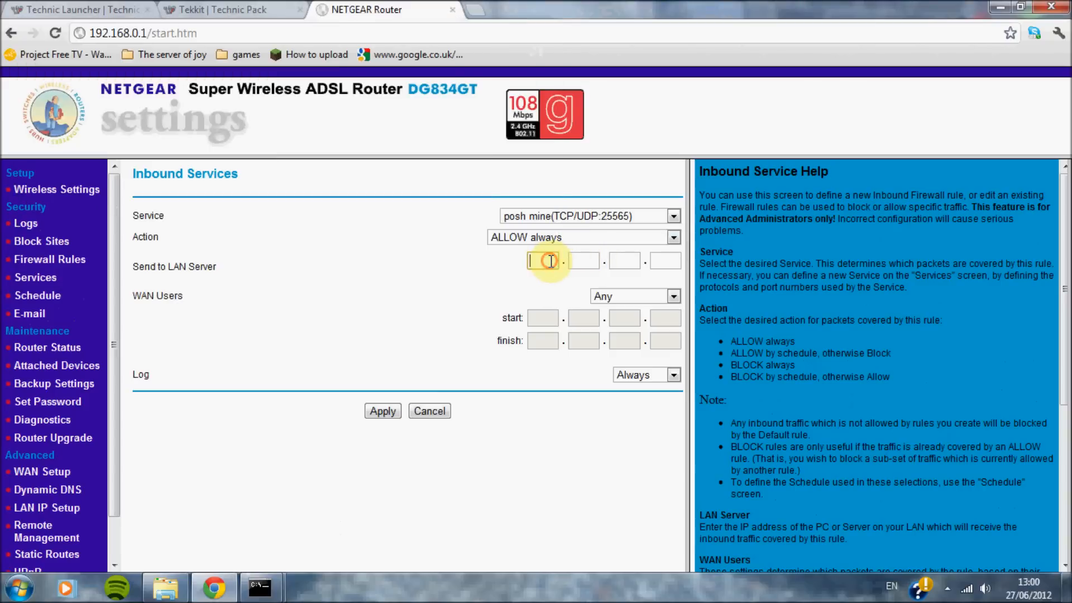
{"action": "type", "text": "192.12"}
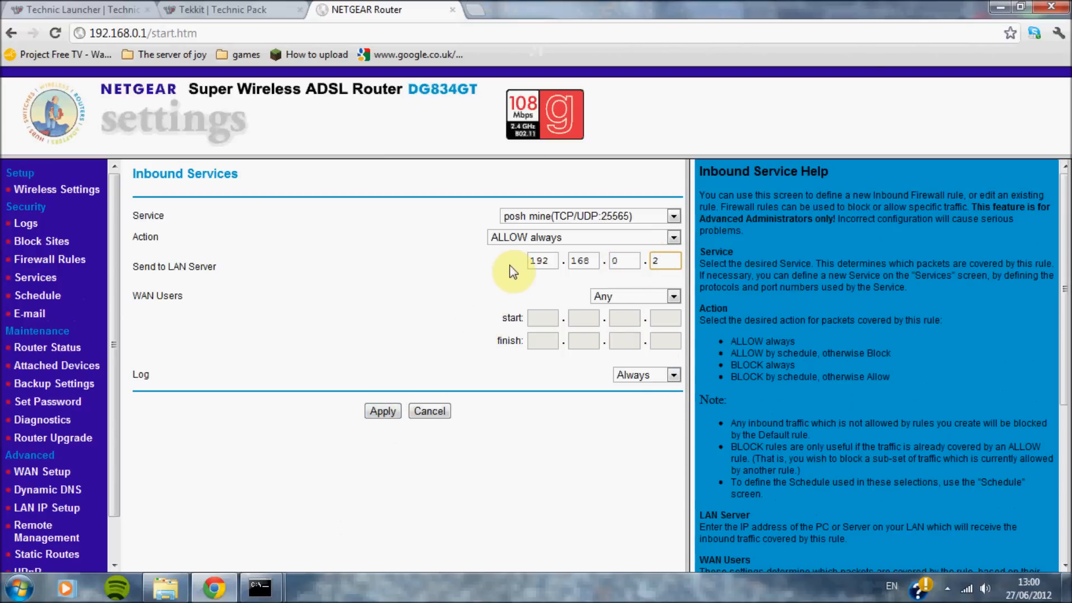
{"action": "left_click", "coordinate": [664, 262]}
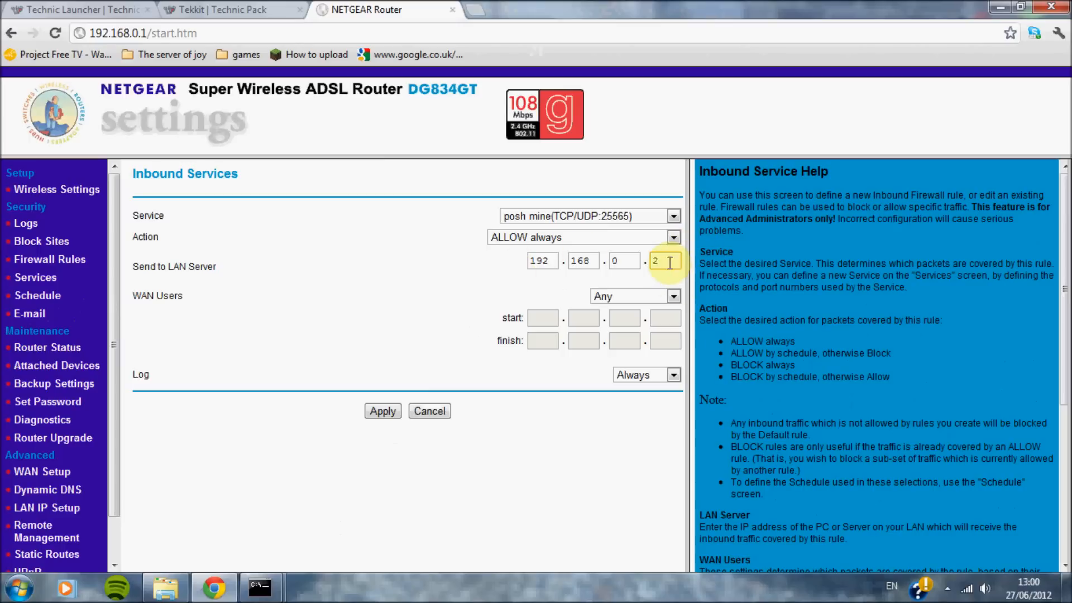
{"action": "left_click", "coordinate": [260, 584]}
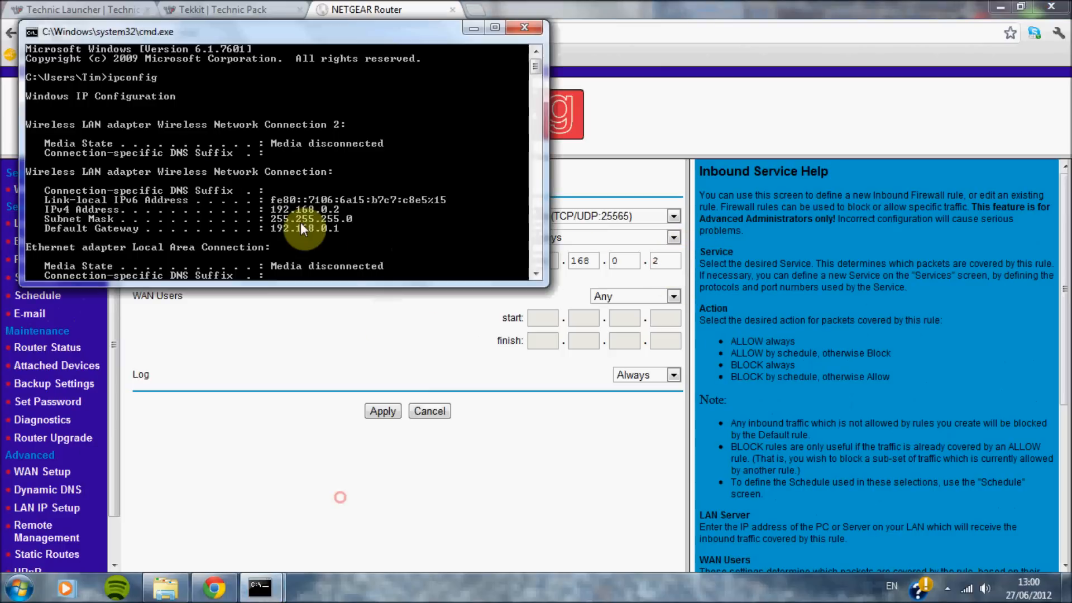
{"action": "mouse_move", "coordinate": [335, 219]}
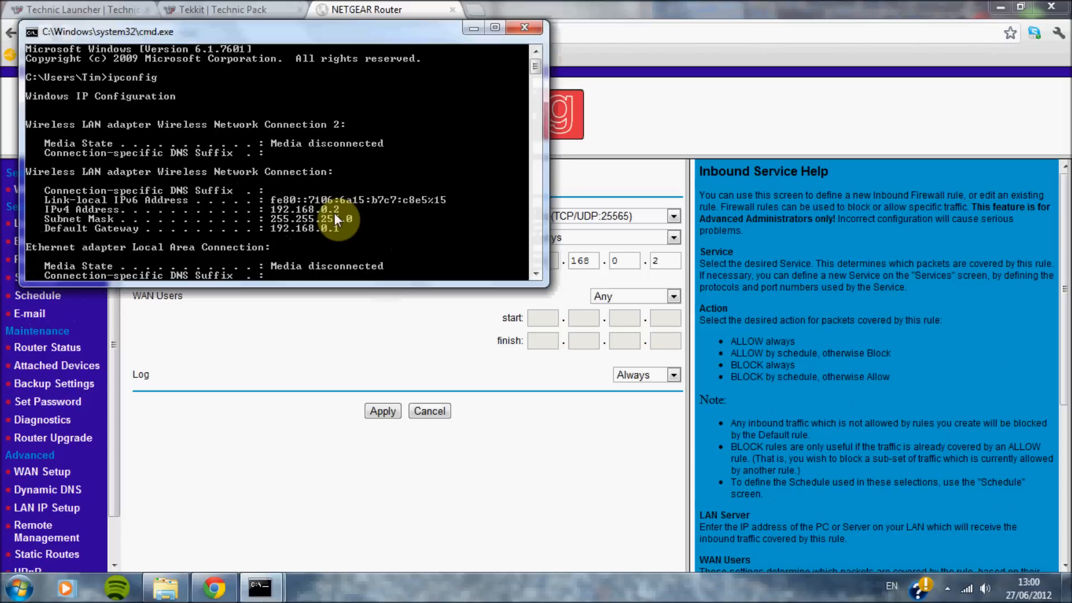
Cancel the duplicate inbound rule and close the NETGEAR router tab
{"action": "left_click", "coordinate": [525, 27]}
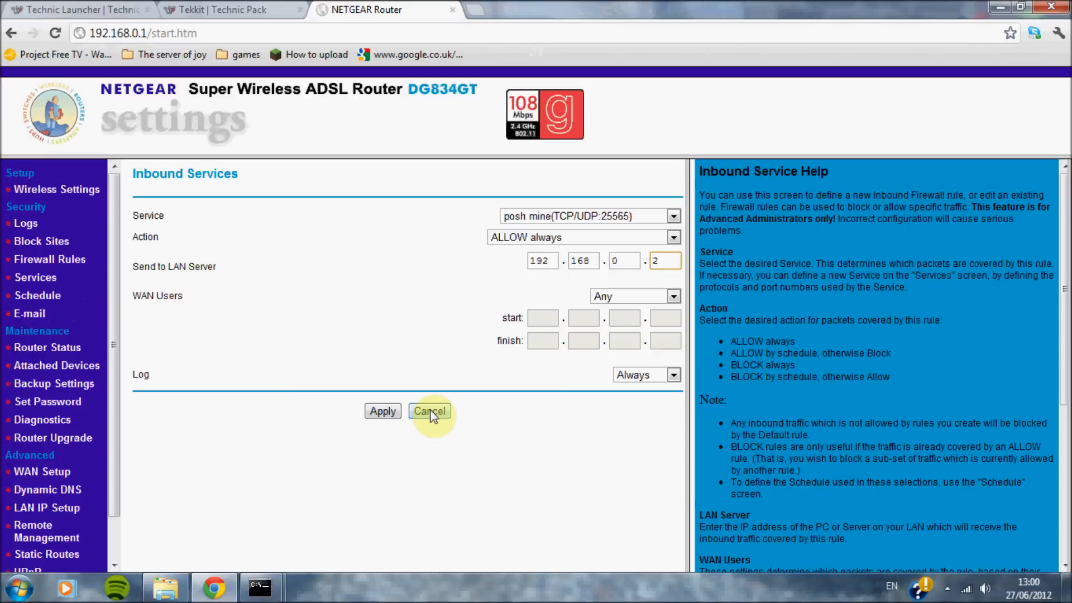
{"action": "left_click", "coordinate": [429, 411]}
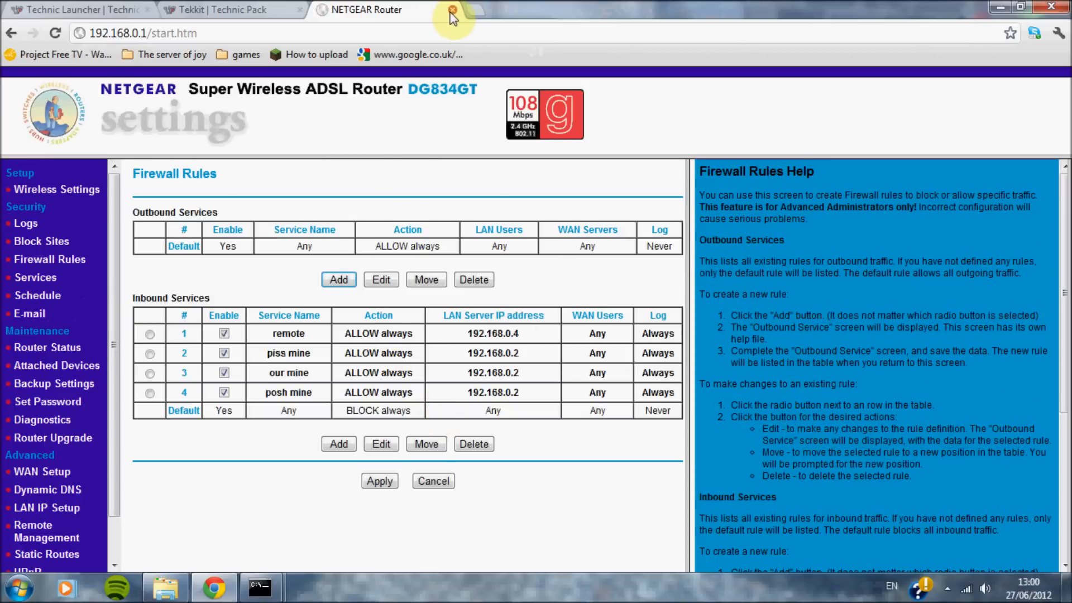
{"action": "left_click", "coordinate": [451, 10]}
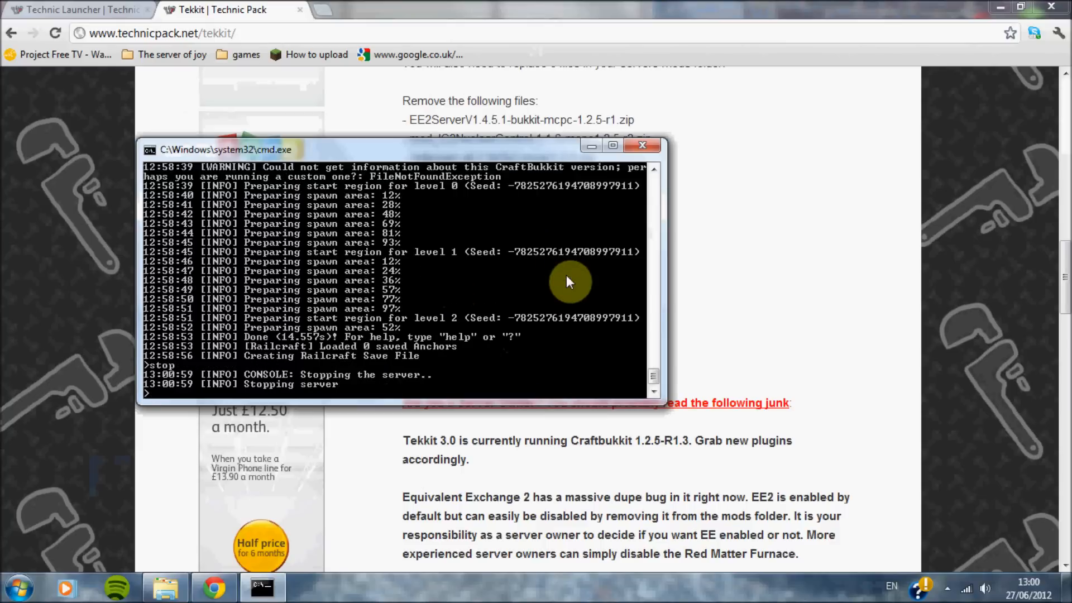
Close the stopped server console and bring the test server folder back up in Explorer
{"action": "left_click", "coordinate": [643, 146]}
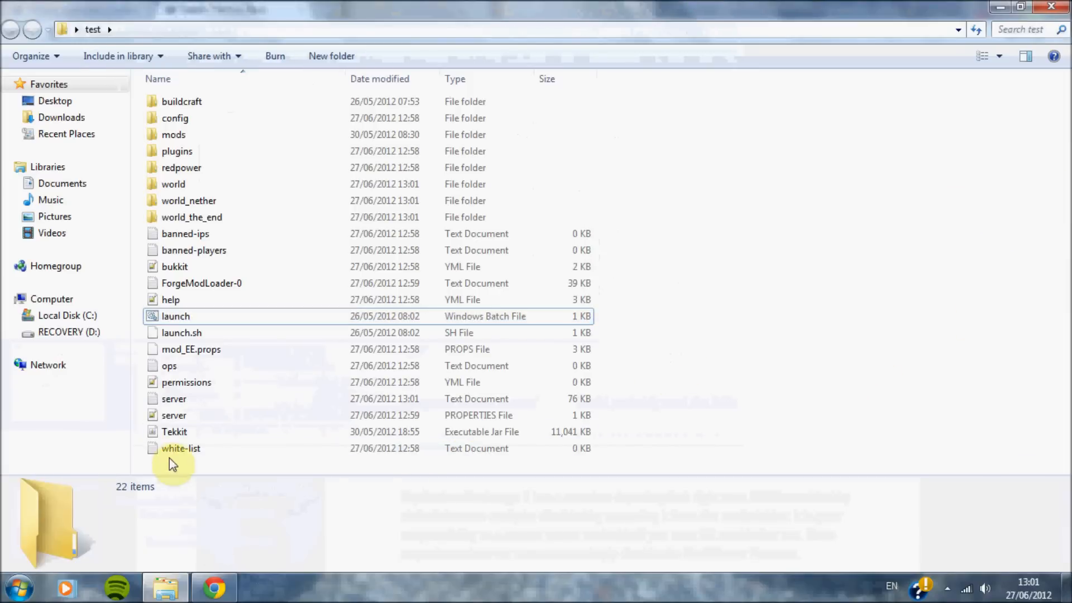
{"action": "mouse_move", "coordinate": [427, 110]}
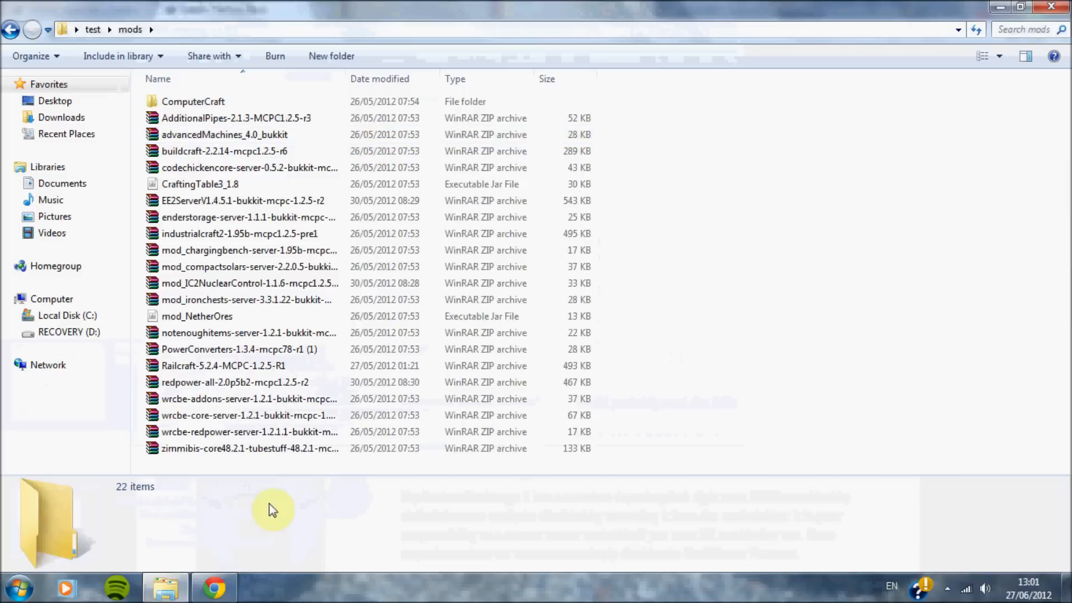
{"action": "mouse_move", "coordinate": [605, 351]}
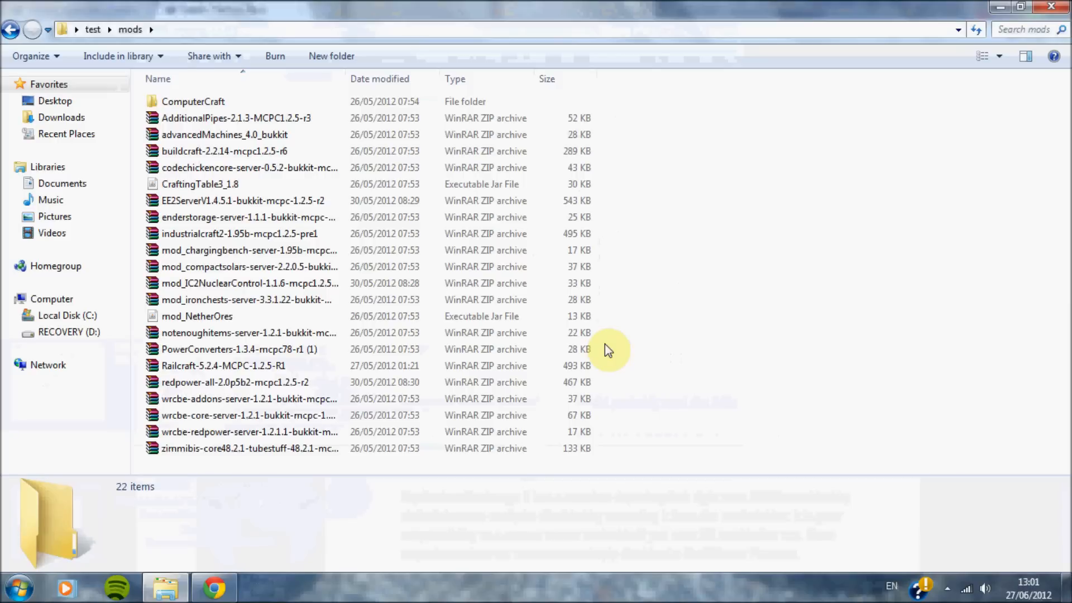
{"action": "left_click", "coordinate": [215, 586]}
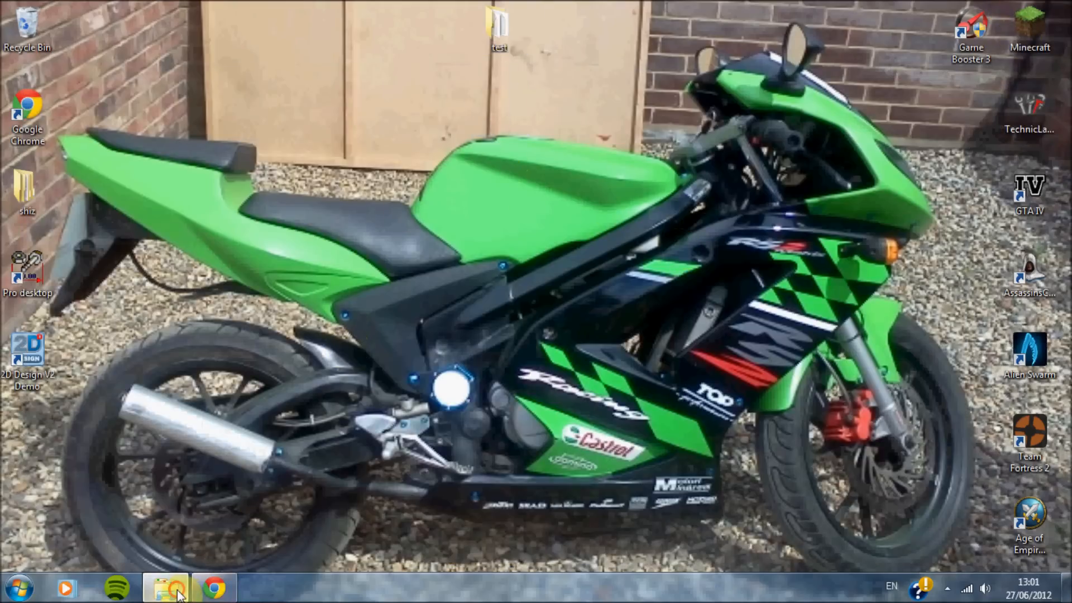
{"action": "left_click", "coordinate": [165, 586]}
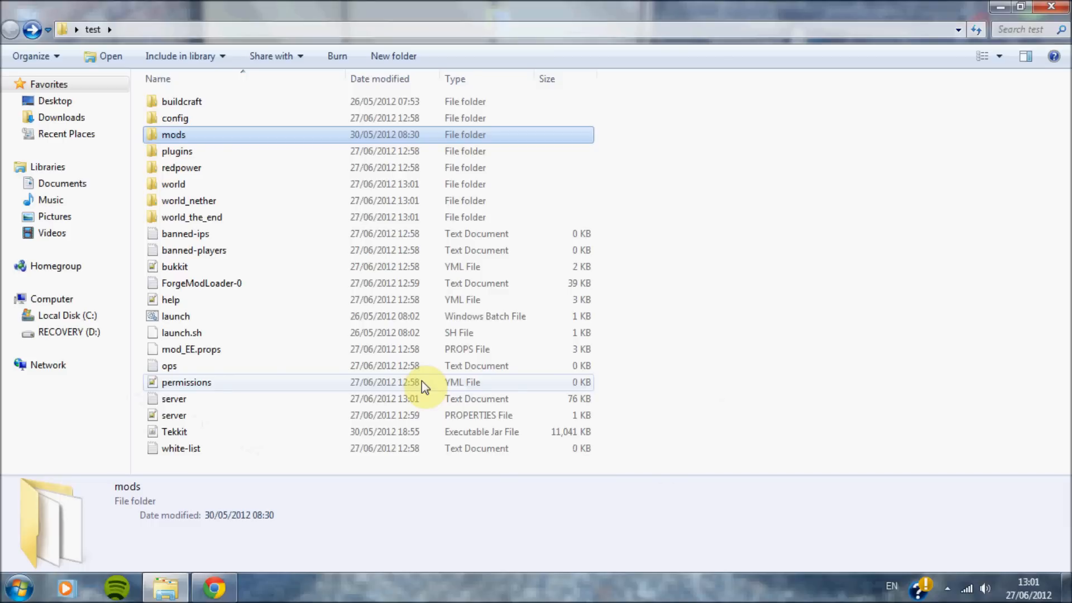
Restart the Tekkit server from its launch batch file
{"action": "double_click", "coordinate": [174, 416]}
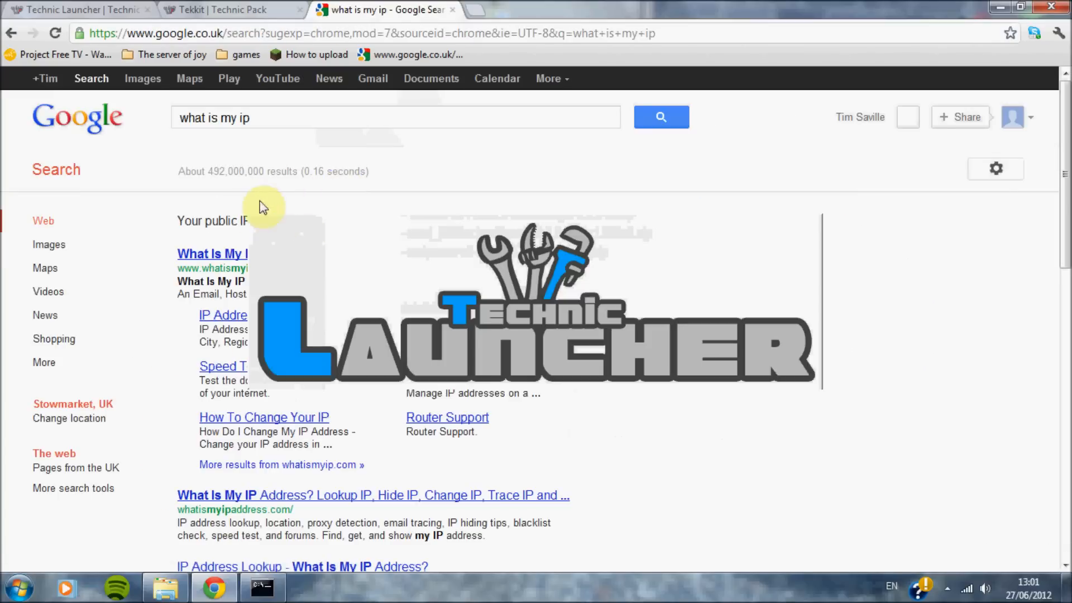
{"action": "mouse_move", "coordinate": [432, 253]}
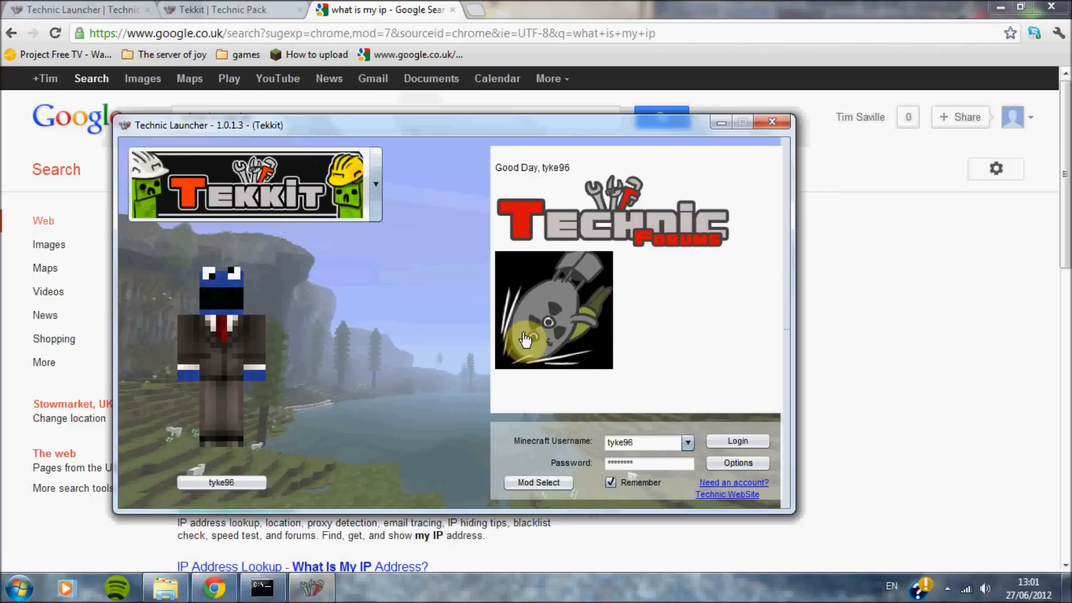
Log in through Technic Launcher so Tekkit loads to the Minecraft 1.2.5 title screen
{"action": "left_click", "coordinate": [737, 441]}
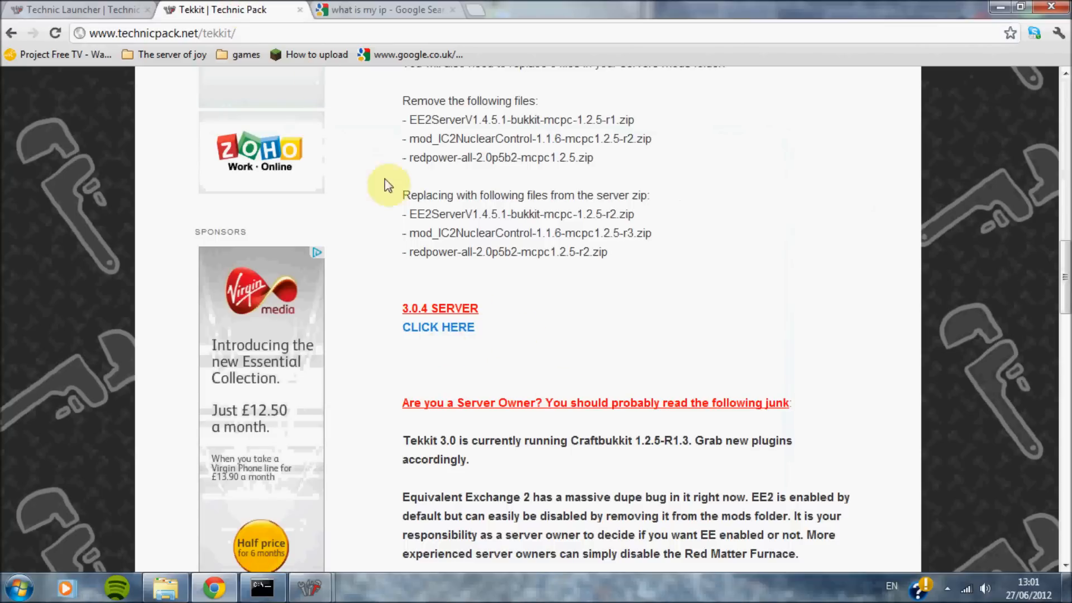
{"action": "left_click", "coordinate": [393, 10]}
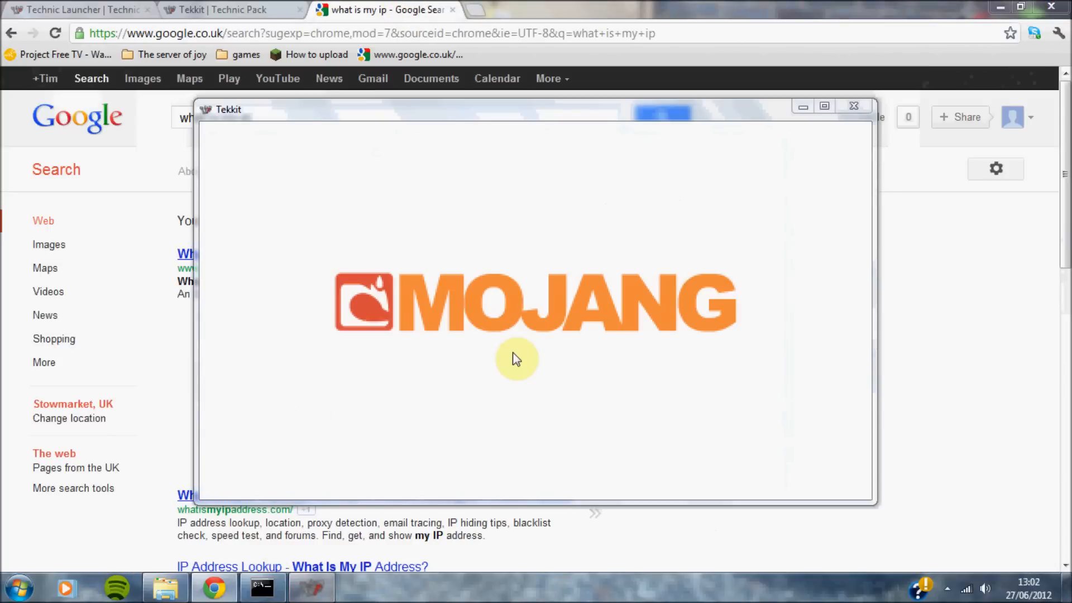
{"action": "mouse_move", "coordinate": [594, 347]}
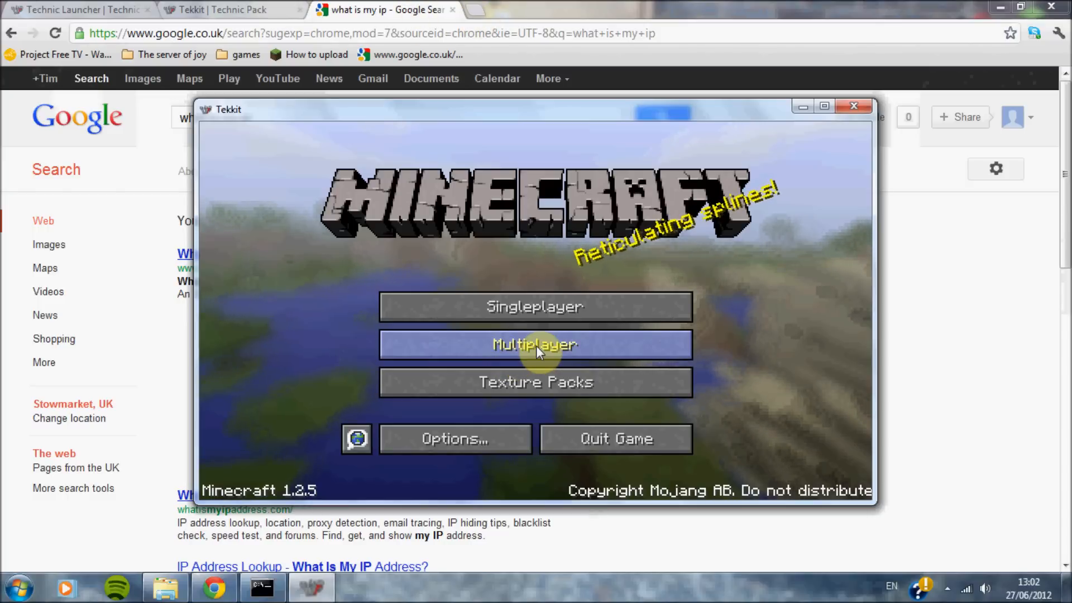
Remove the errored server entry, join the server on port 25565 and bring up the game menu
{"action": "left_click", "coordinate": [536, 344]}
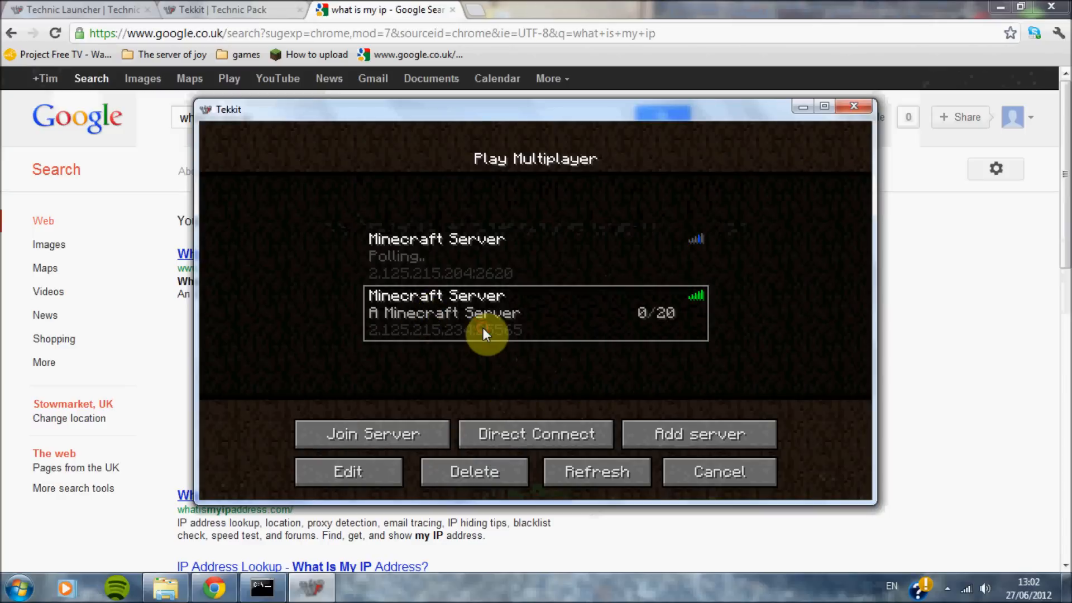
{"action": "left_click", "coordinate": [348, 471]}
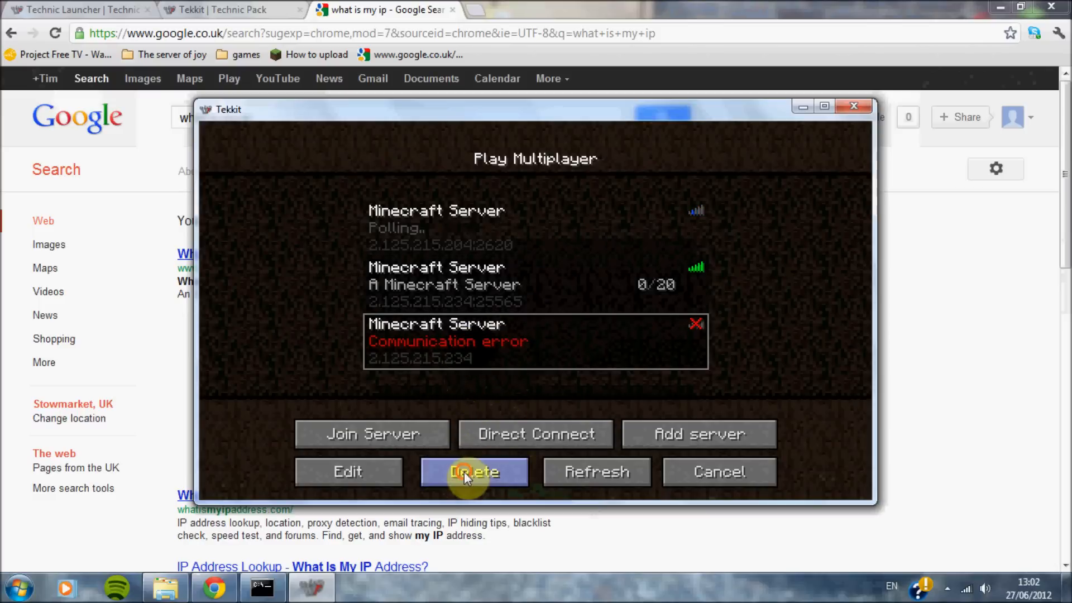
{"action": "left_click", "coordinate": [373, 433]}
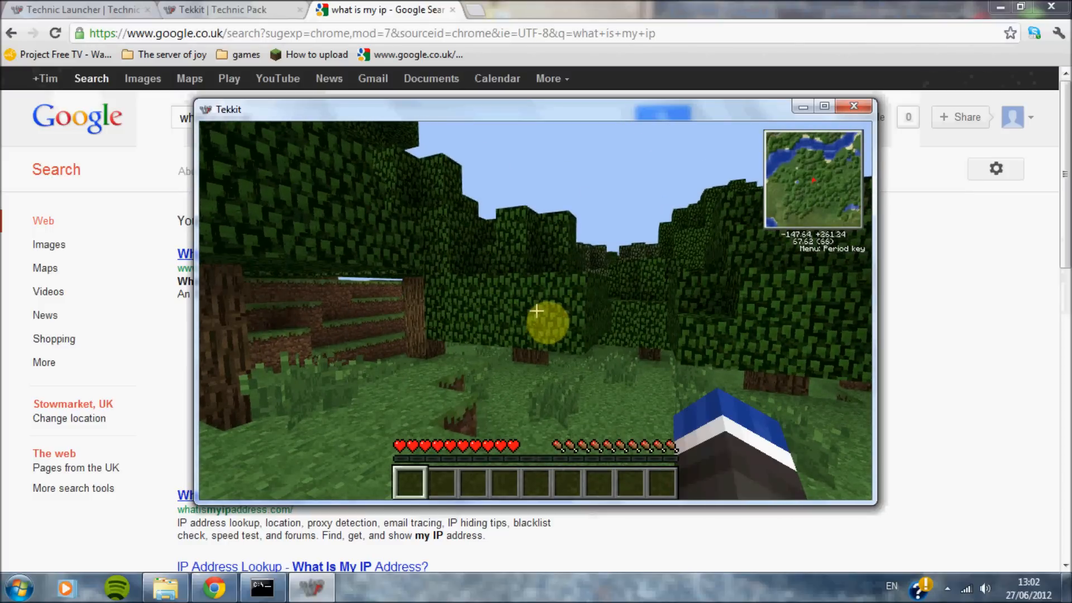
{"action": "key", "text": "Escape"}
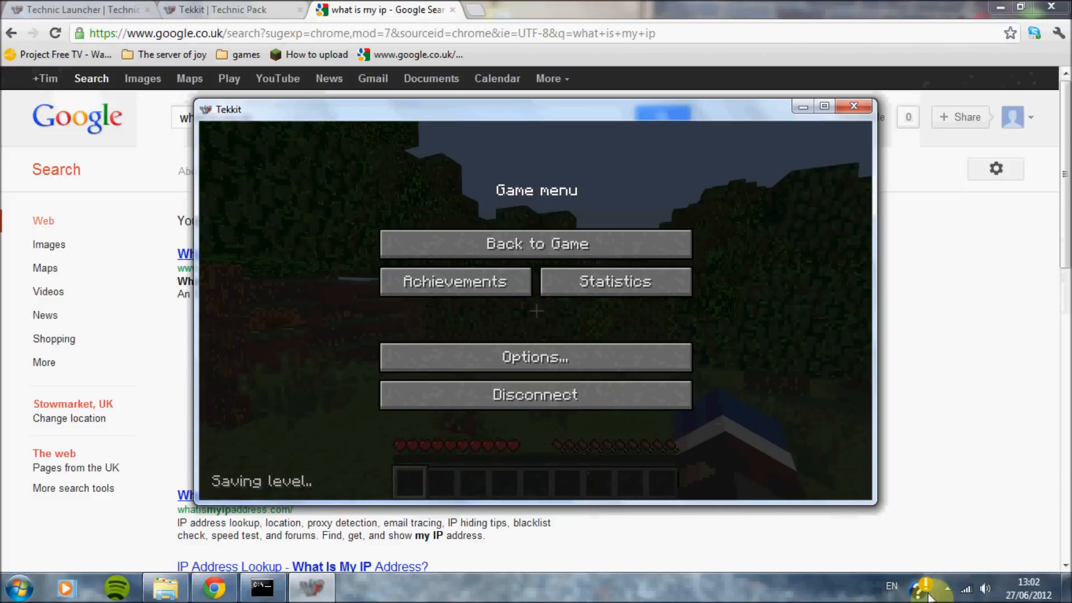